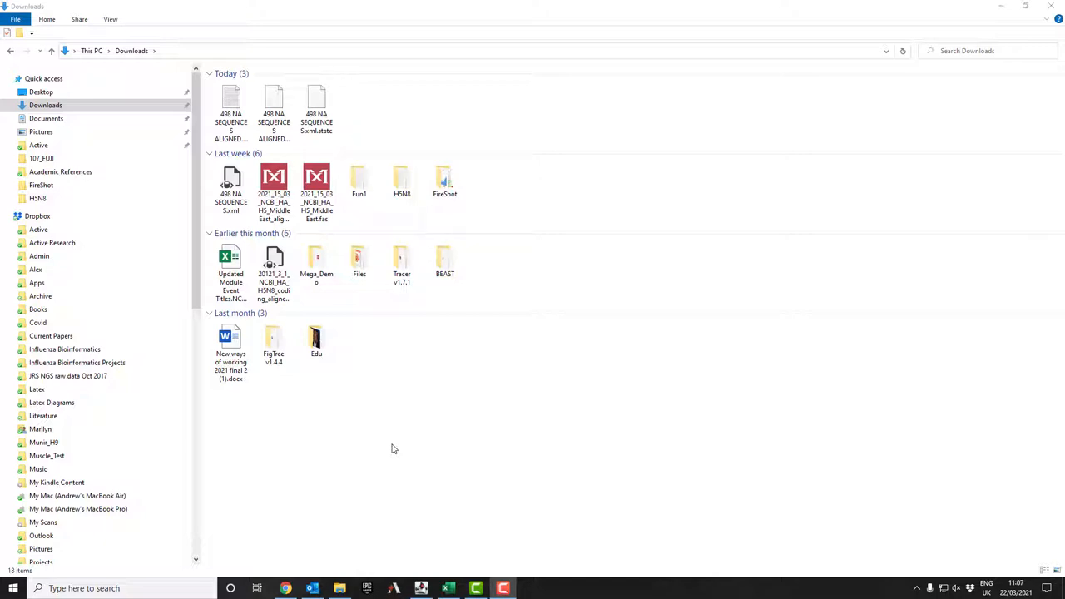
mouse_move(497, 425)
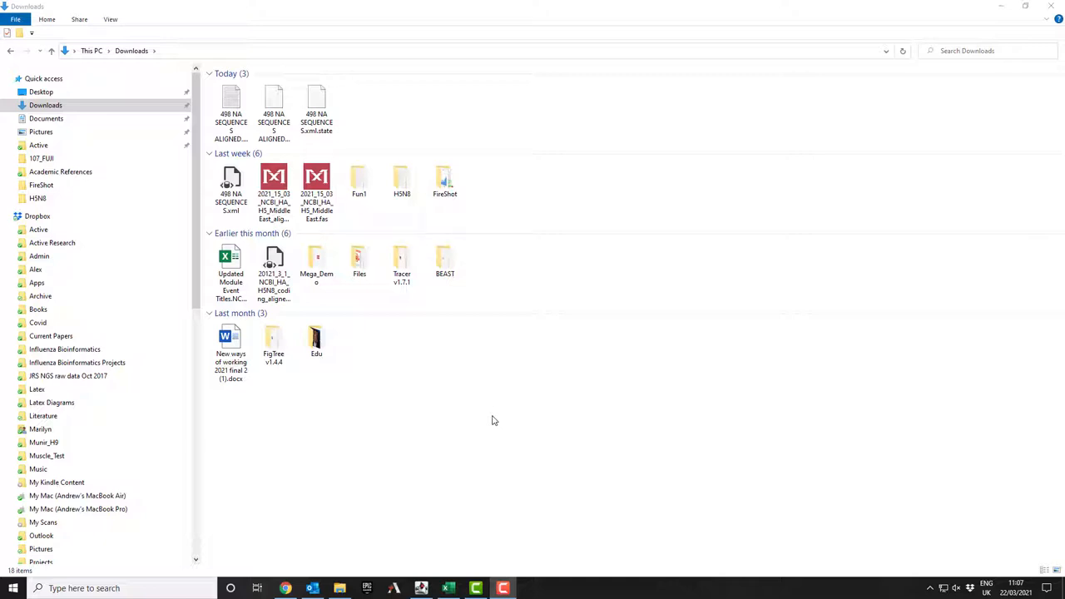
mouse_move(483, 418)
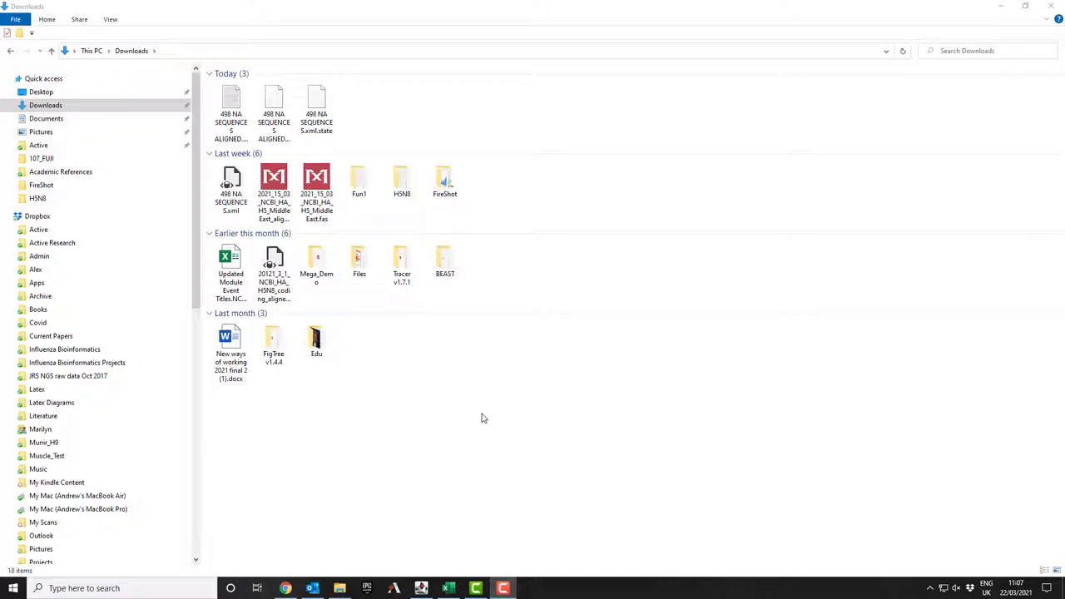
mouse_move(473, 416)
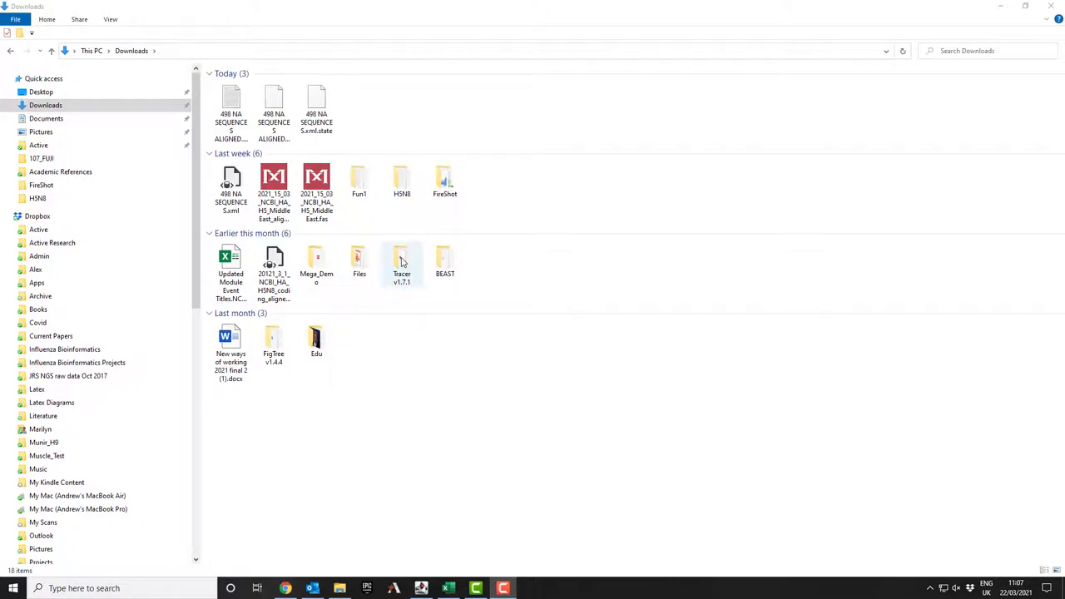
Step: Open the Tracer v1.7.1 folder in Downloads and launch Tracer v1.7.1.exe
double_click(402, 262)
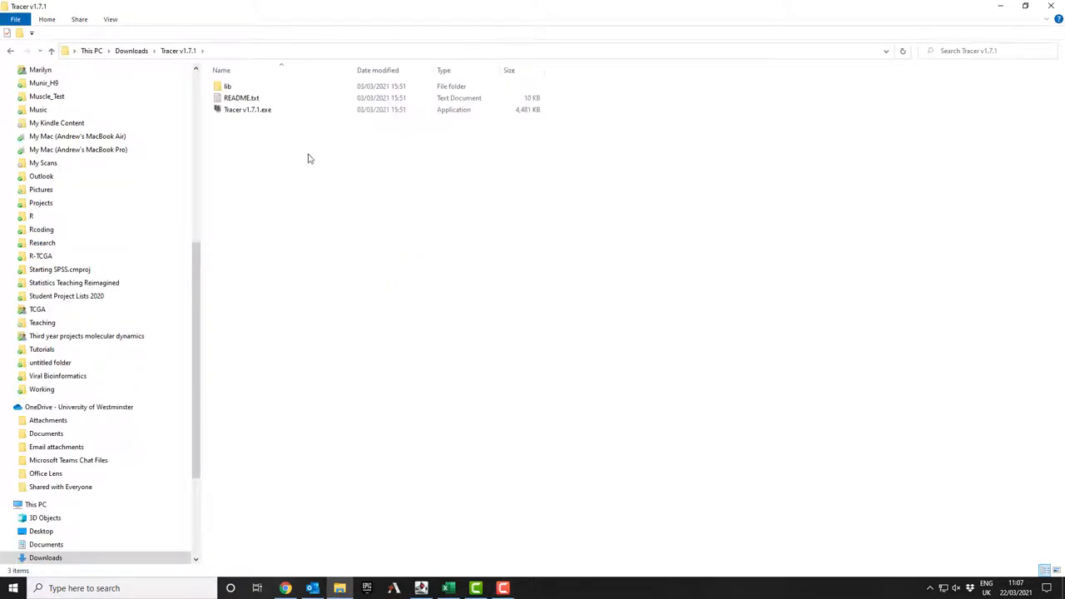
click(247, 109)
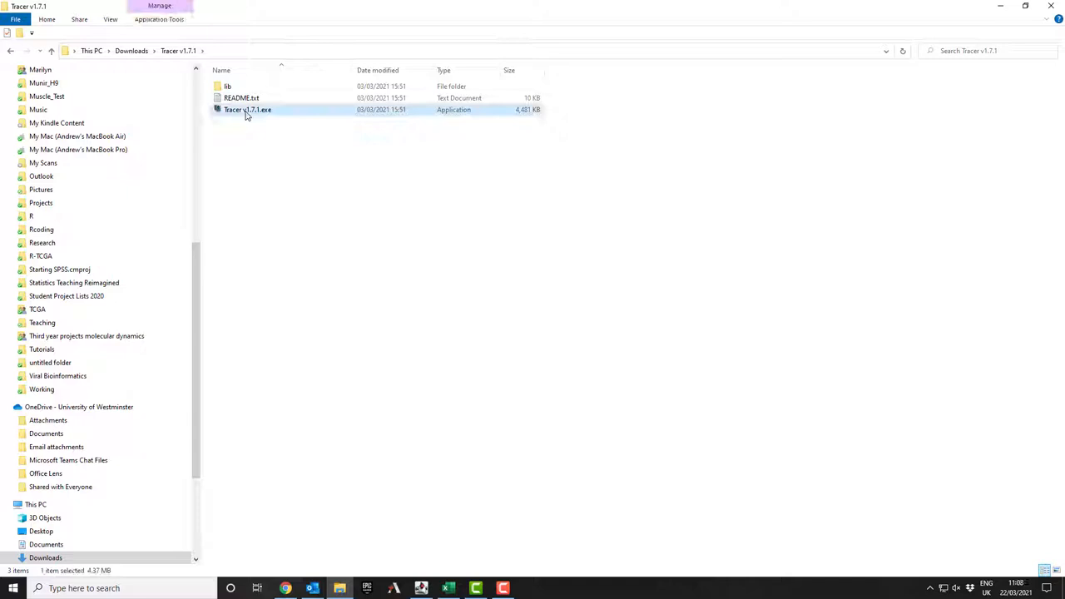
double_click(247, 109)
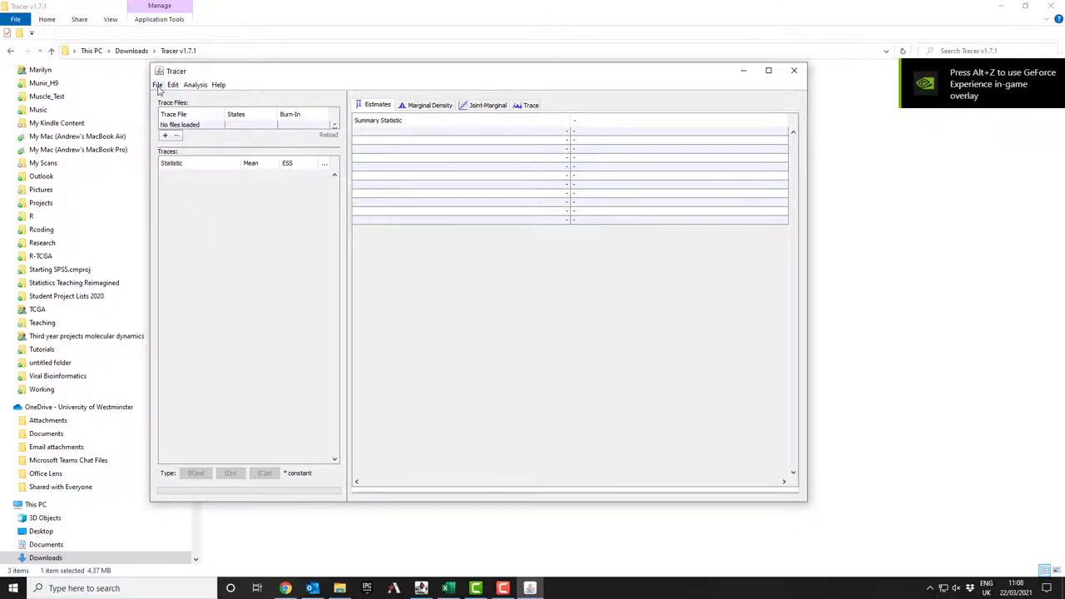
Step: Import '498 NA SEQUENCES ALIGNED.log' from Downloads as a trace file
click(157, 84)
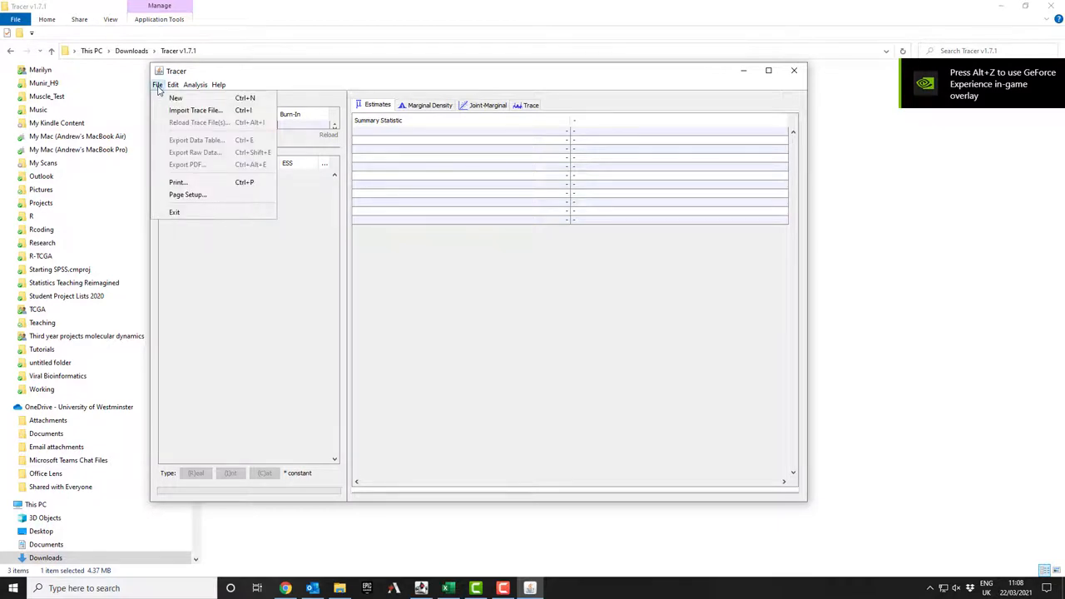
mouse_move(194, 110)
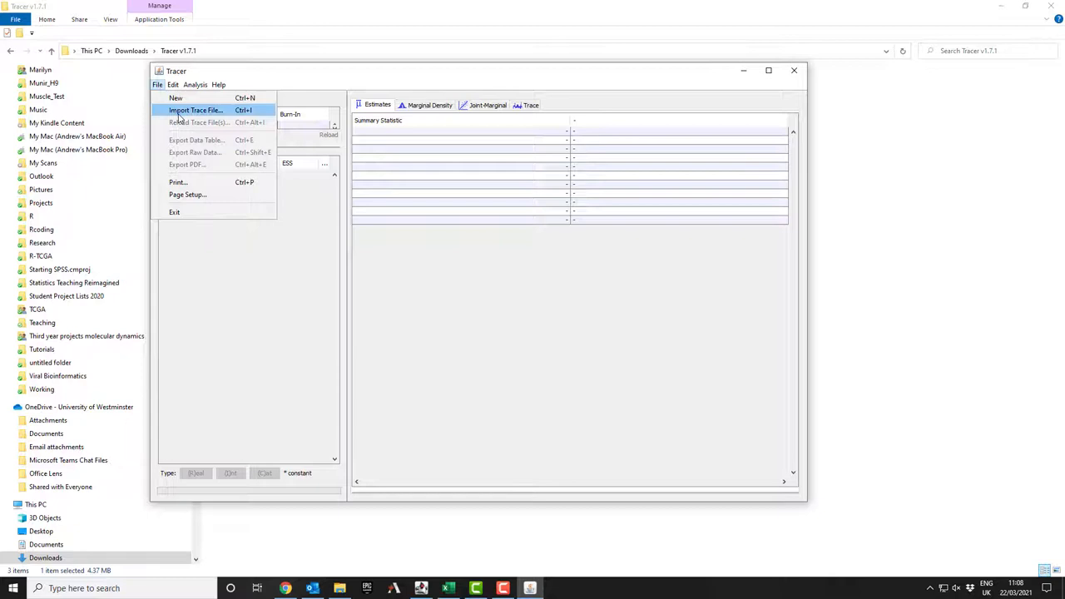
click(195, 110)
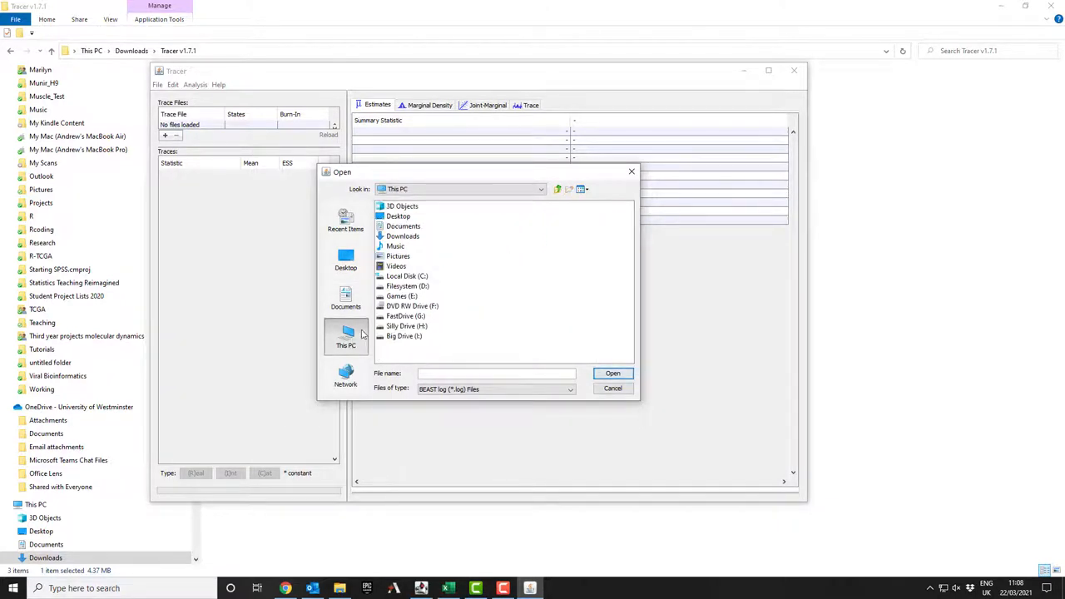
click(402, 236)
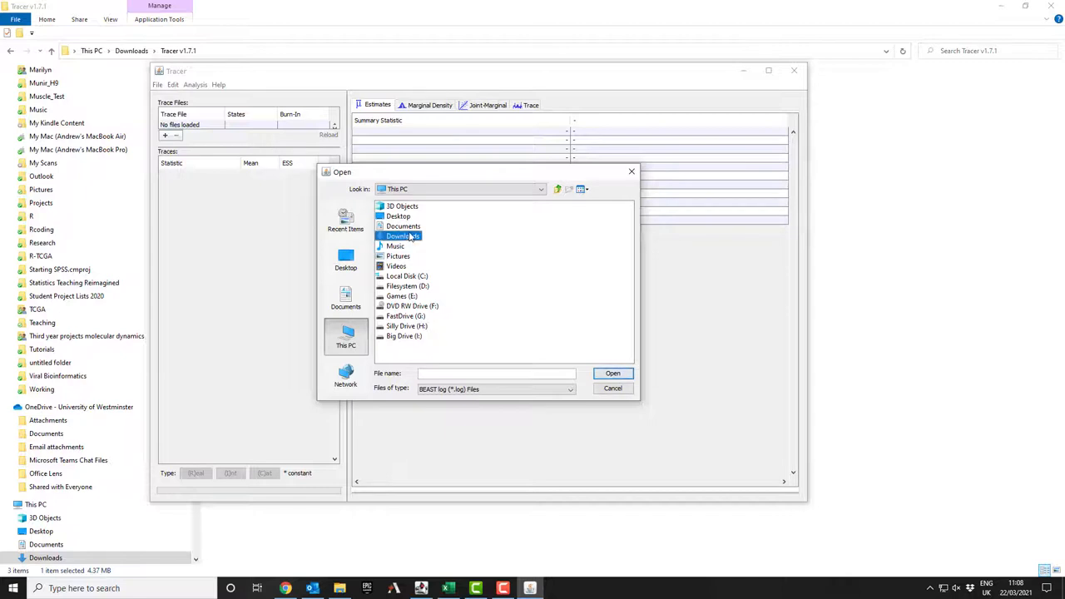
double_click(401, 235)
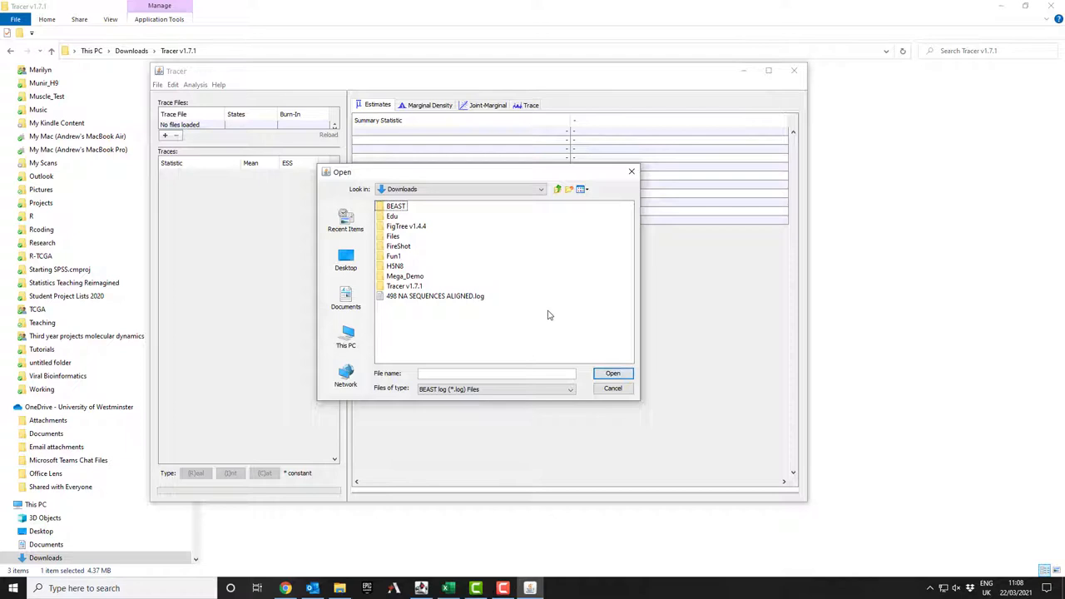
mouse_move(444, 301)
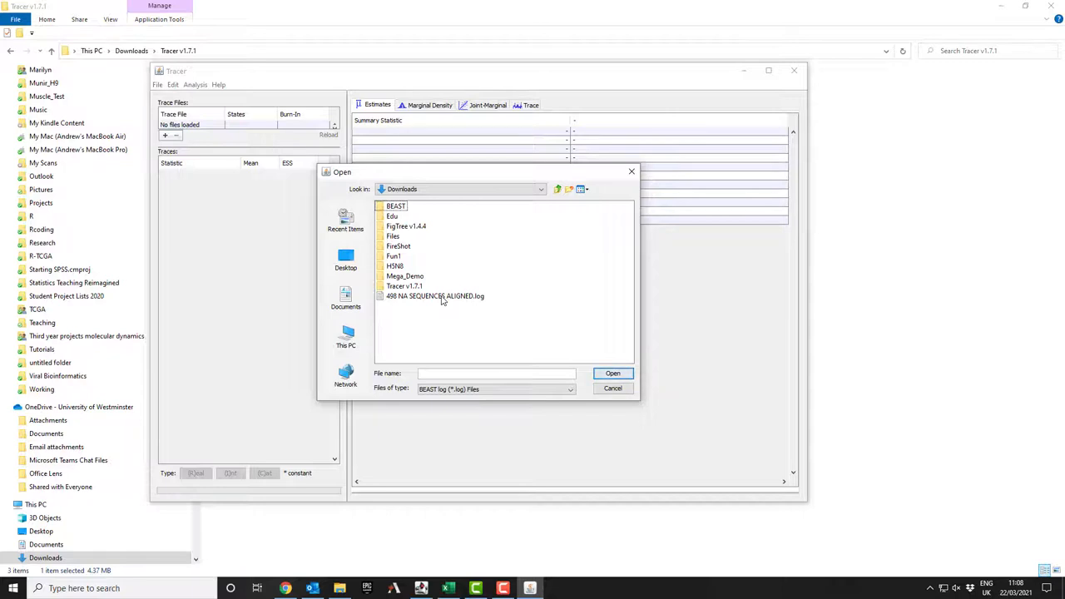
click(434, 296)
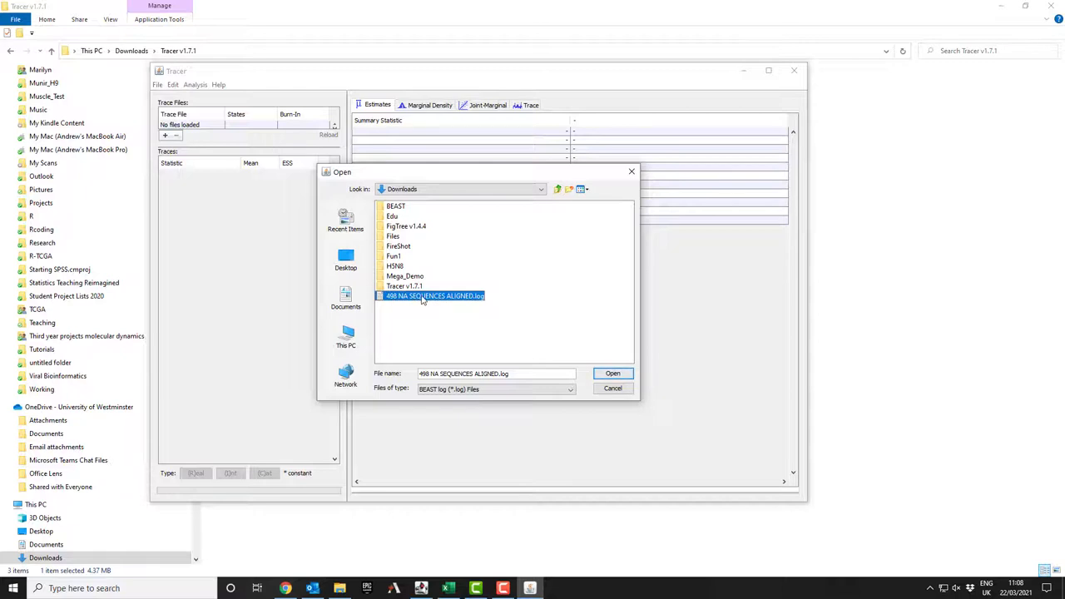
mouse_move(614, 373)
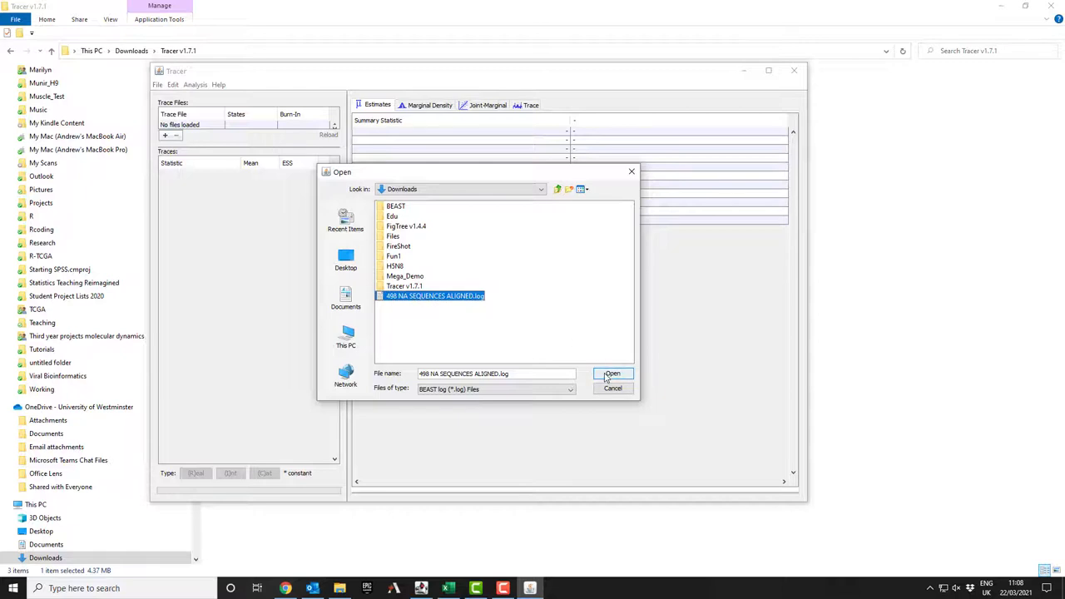
mouse_move(613, 373)
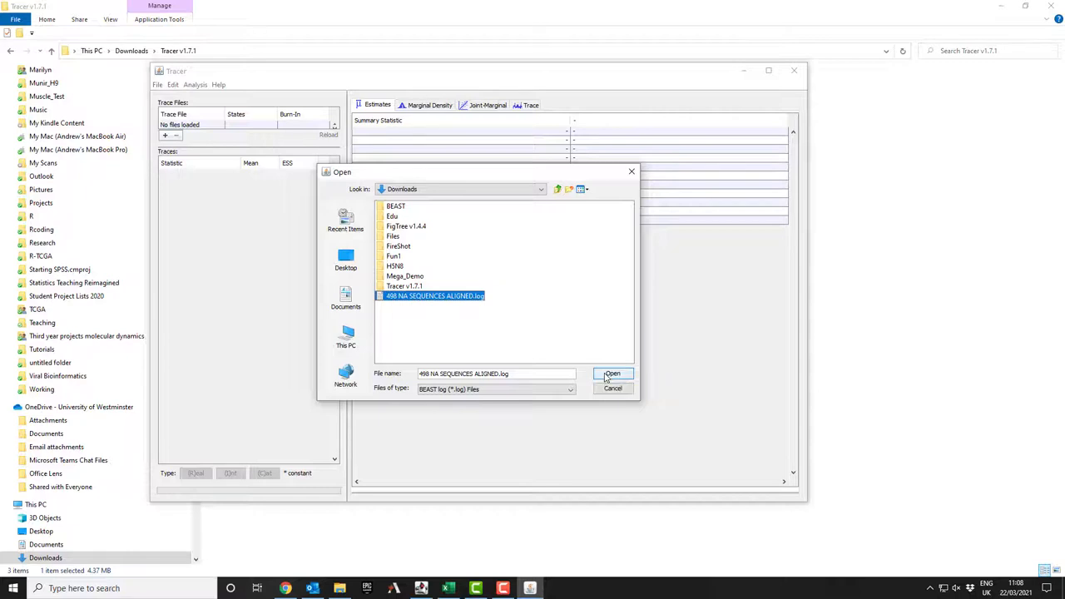
click(612, 373)
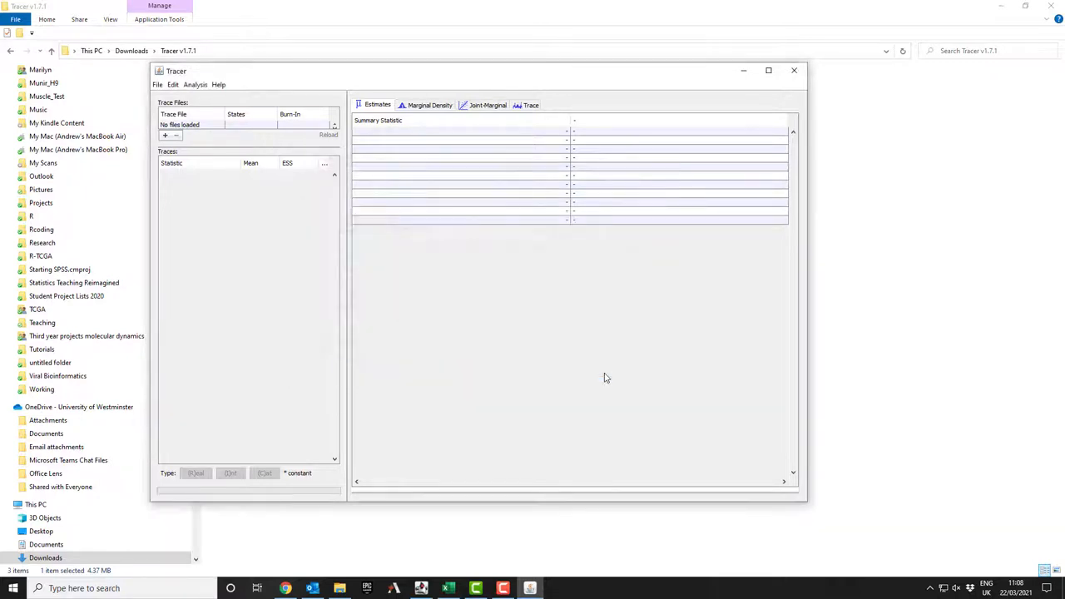
Step: View the posterior and likelihood statistics, ending on the posterior histogram
click(165, 135)
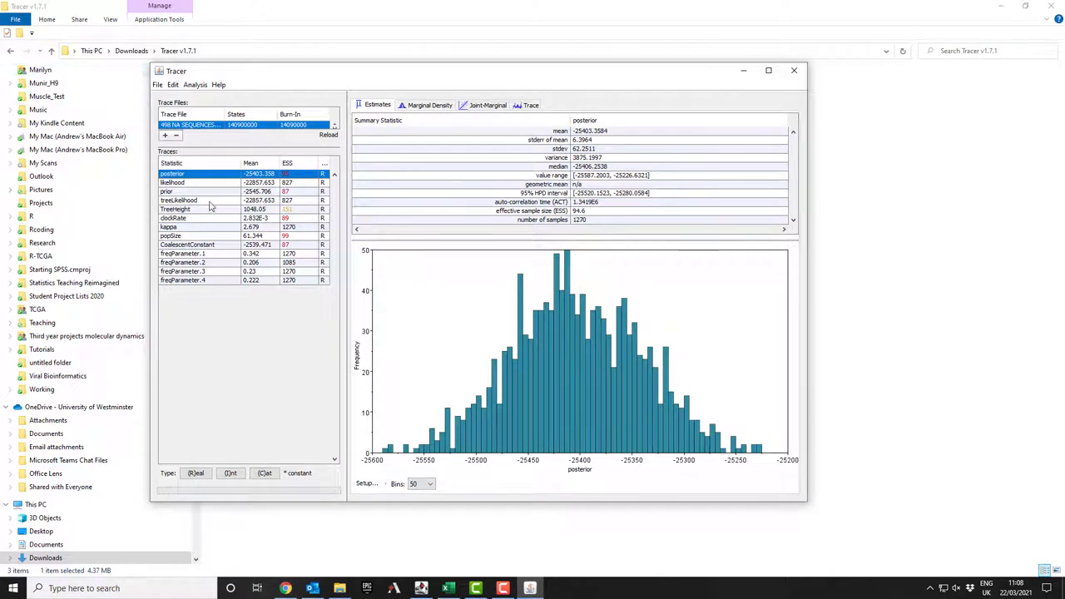
mouse_move(346, 299)
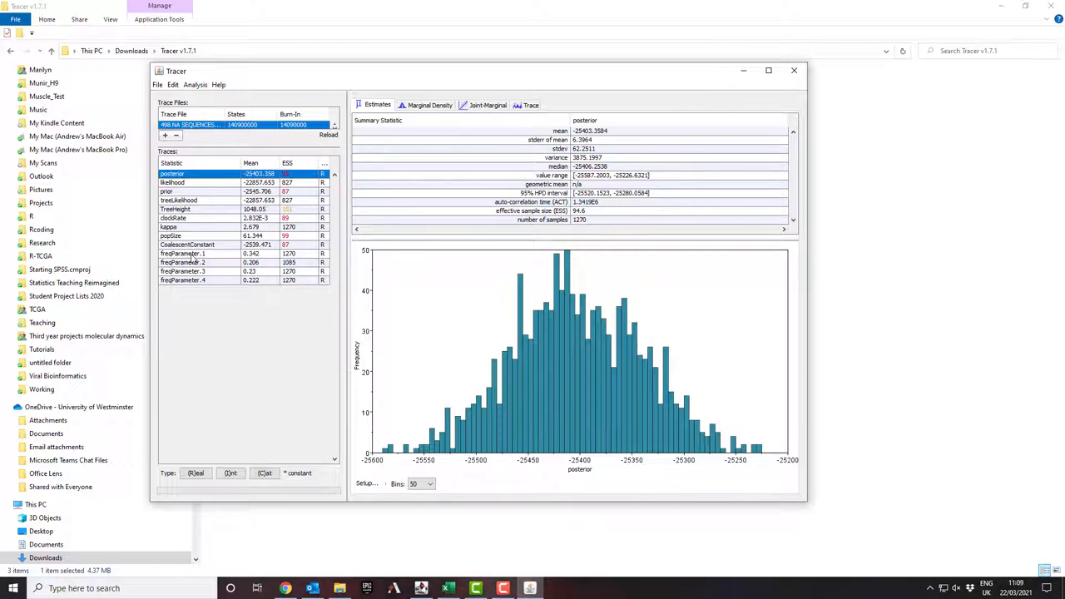
mouse_move(196, 263)
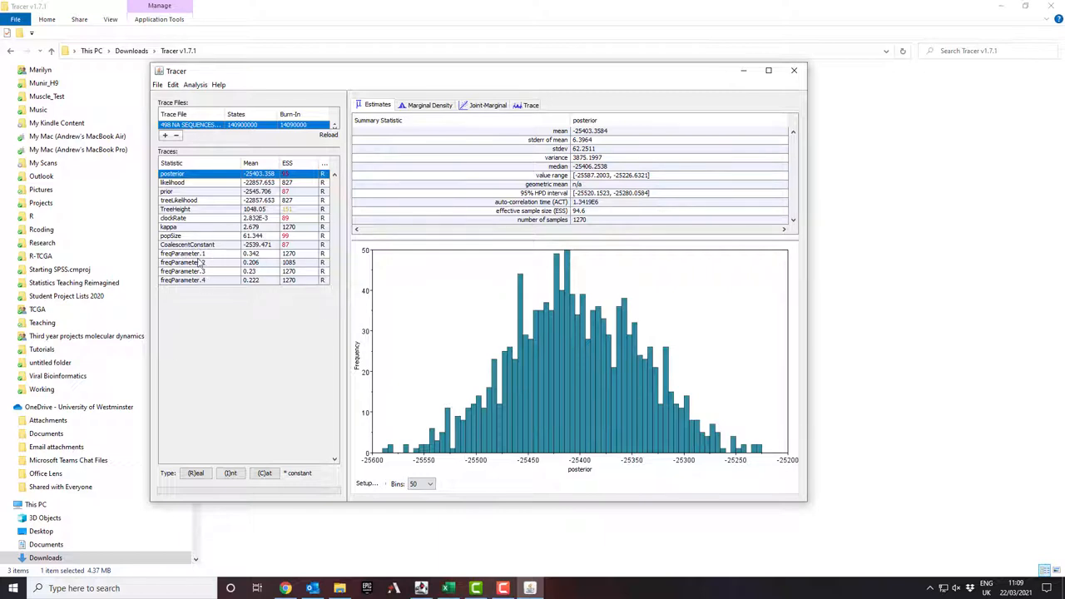
mouse_move(308, 193)
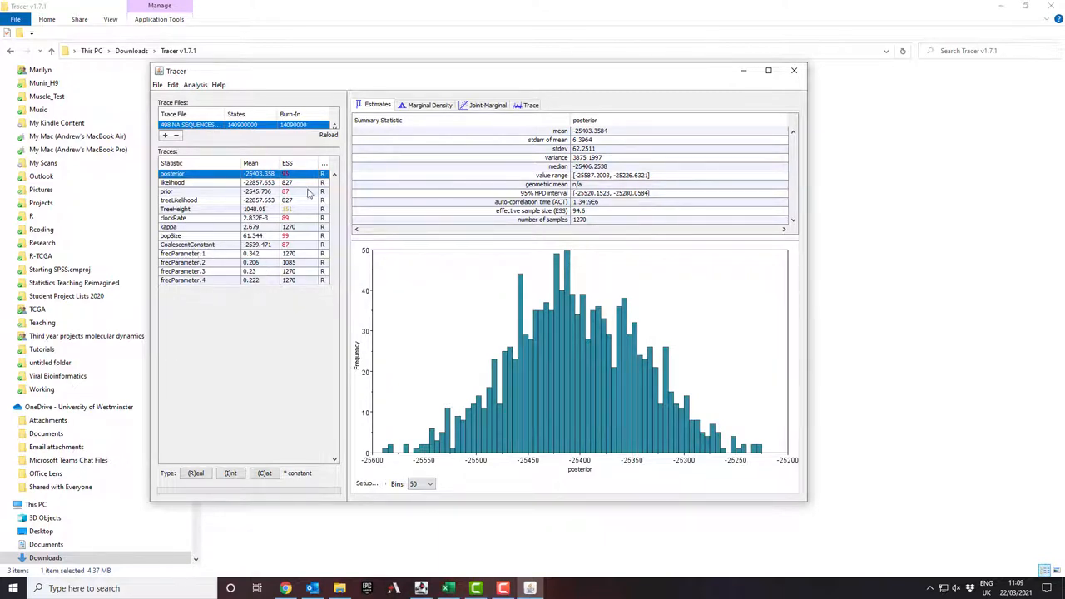
mouse_move(302, 163)
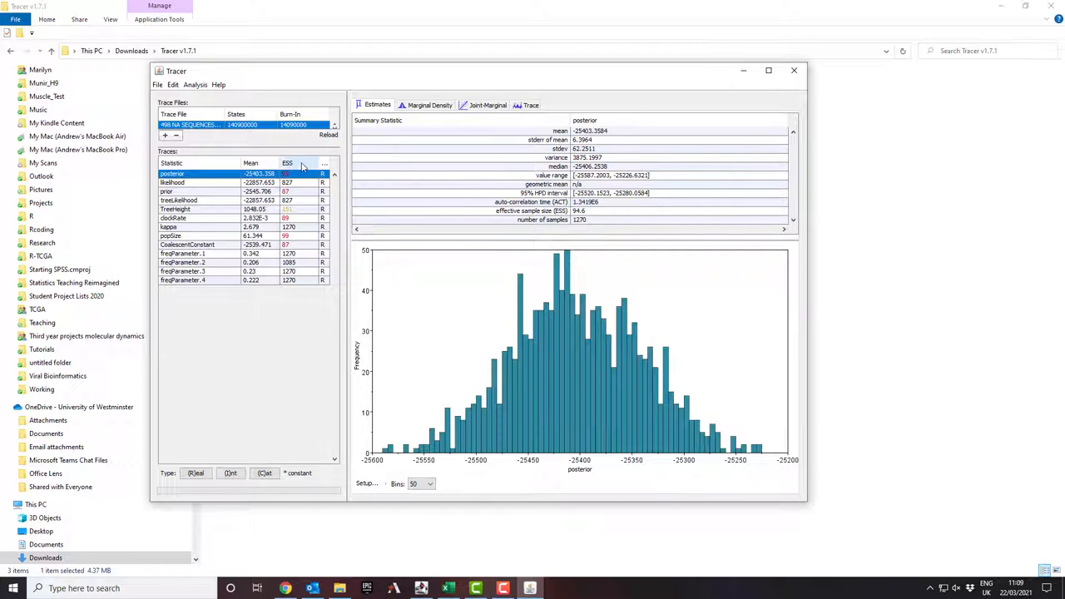
click(172, 183)
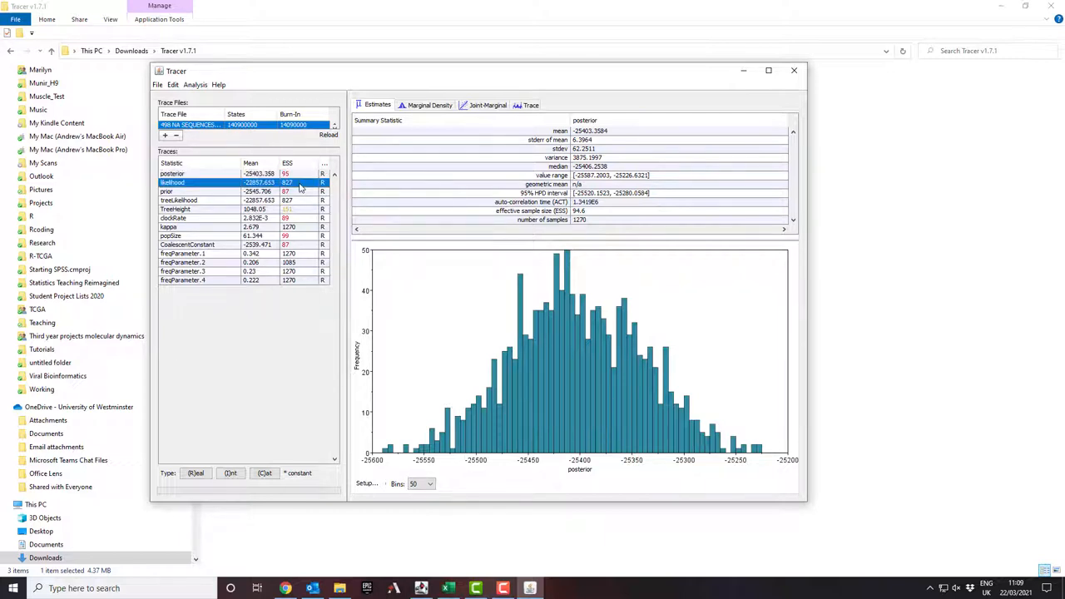
click(172, 173)
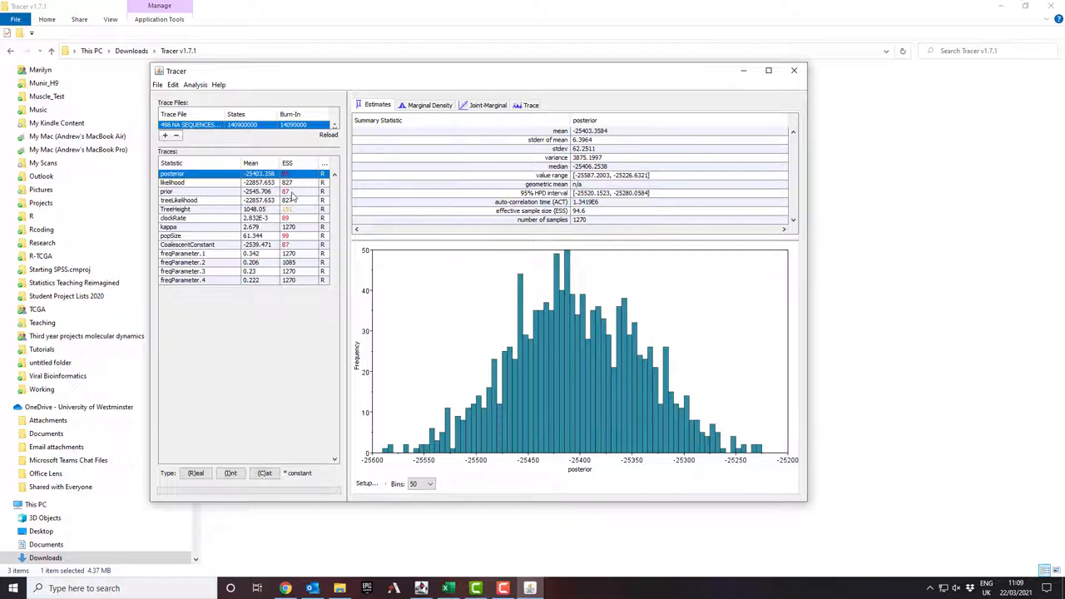
Step: Compare the TreeHeight, posterior and prior histograms and estimates
click(174, 208)
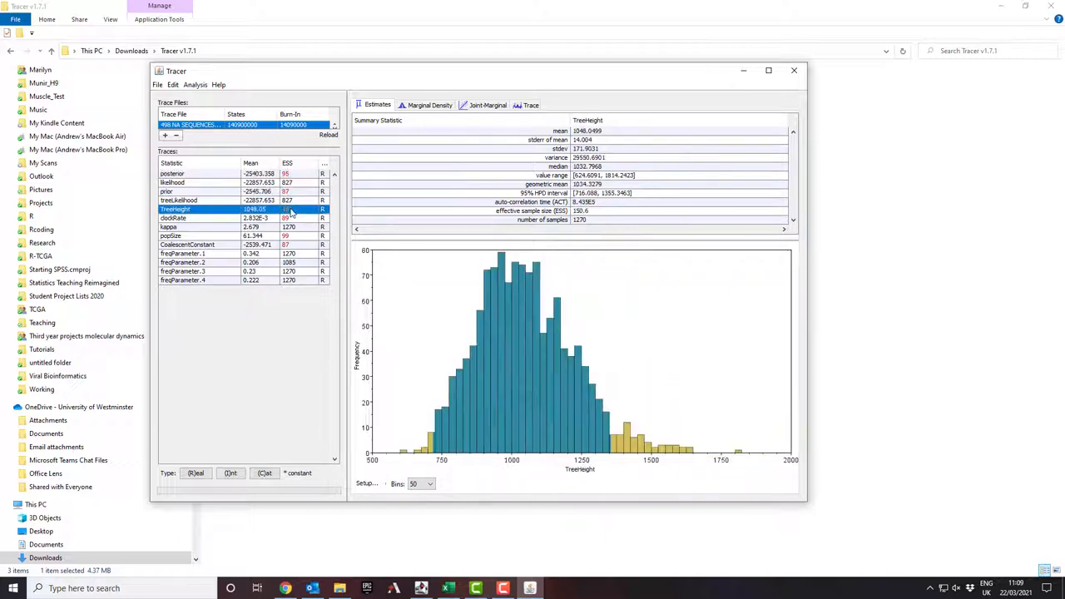
mouse_move(303, 218)
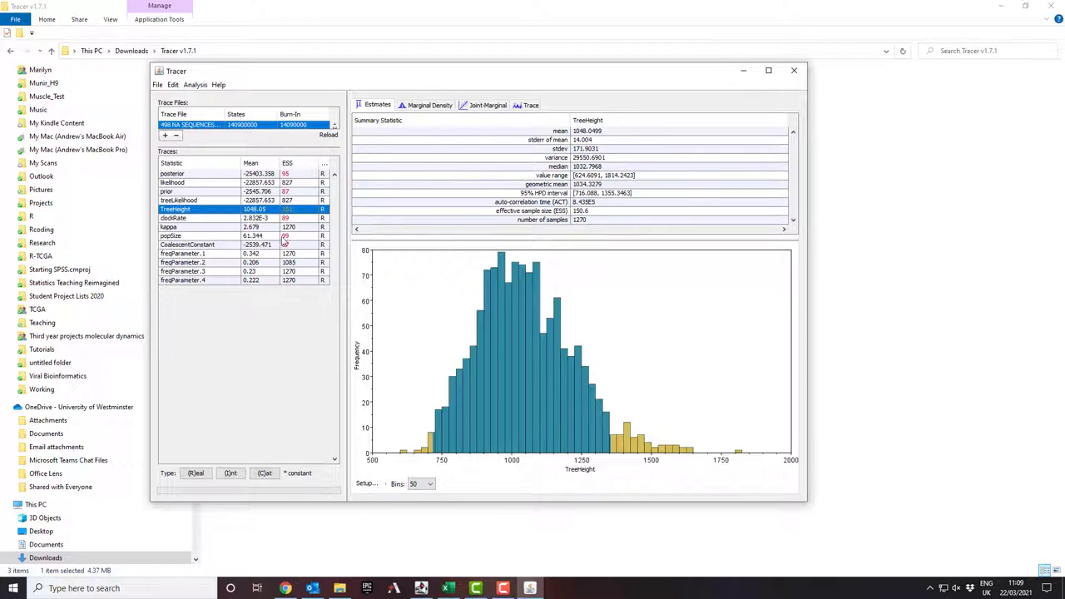
click(172, 174)
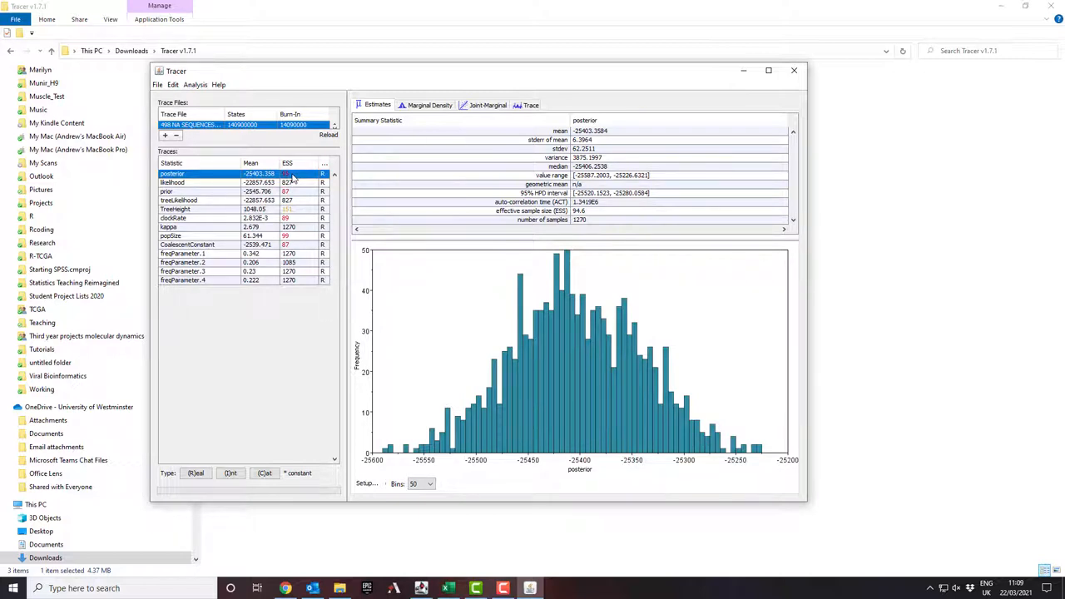
mouse_move(303, 183)
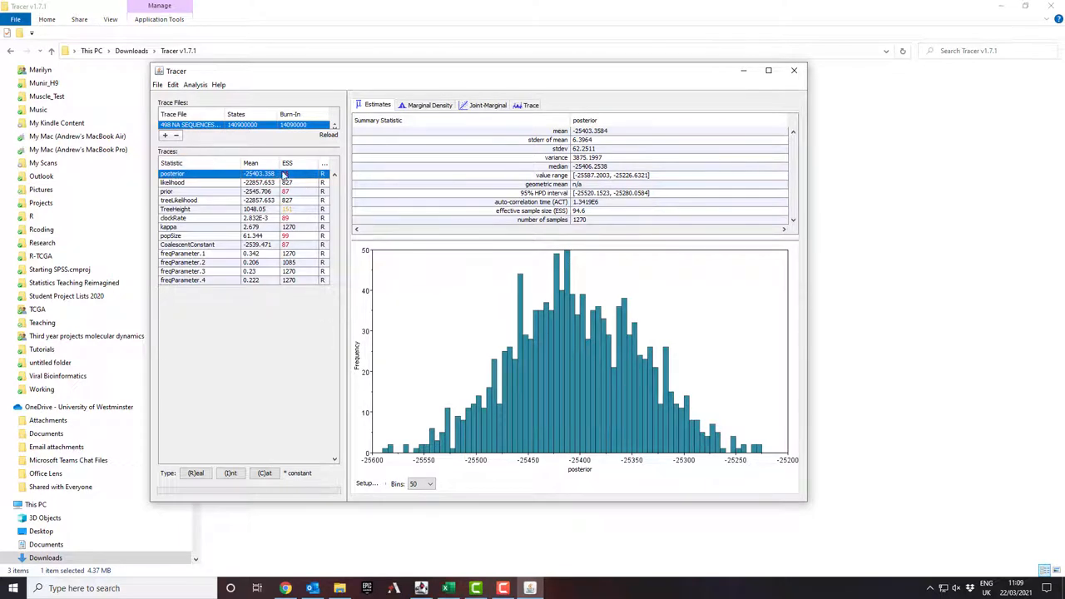
mouse_move(285, 195)
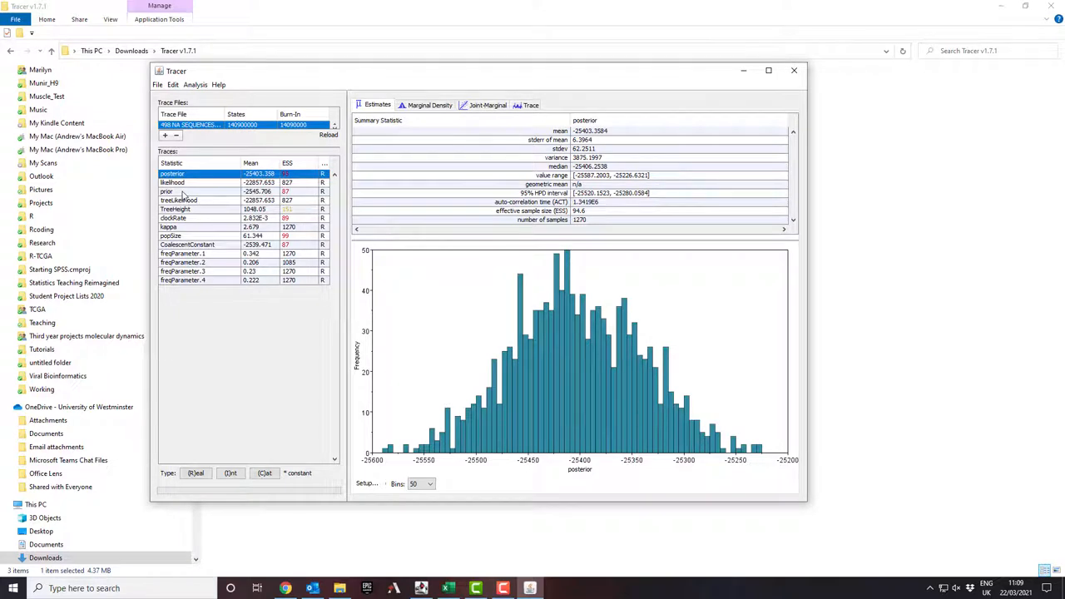
click(167, 191)
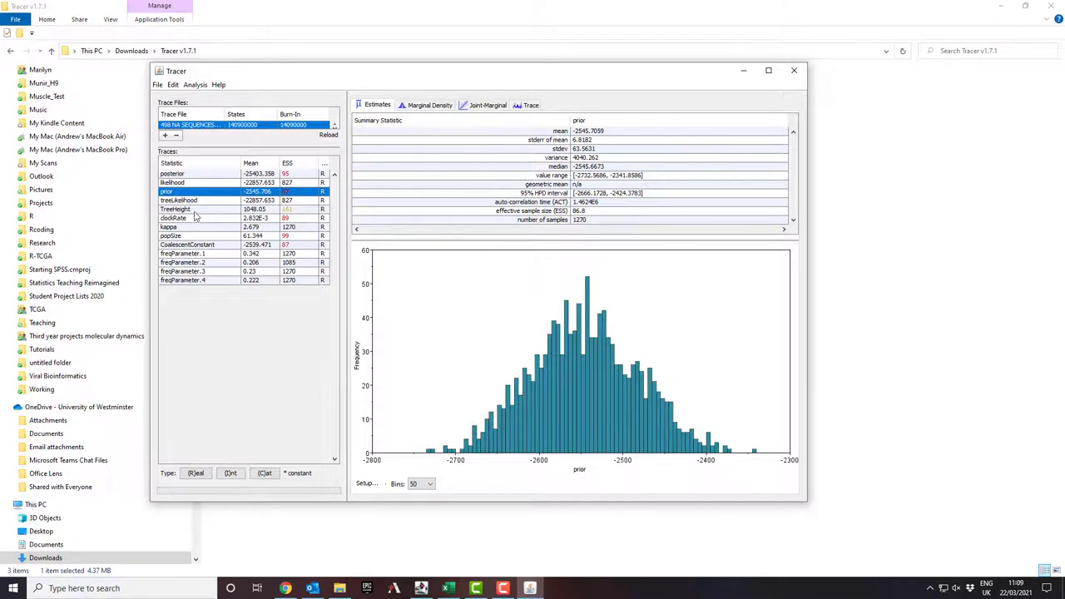
click(176, 208)
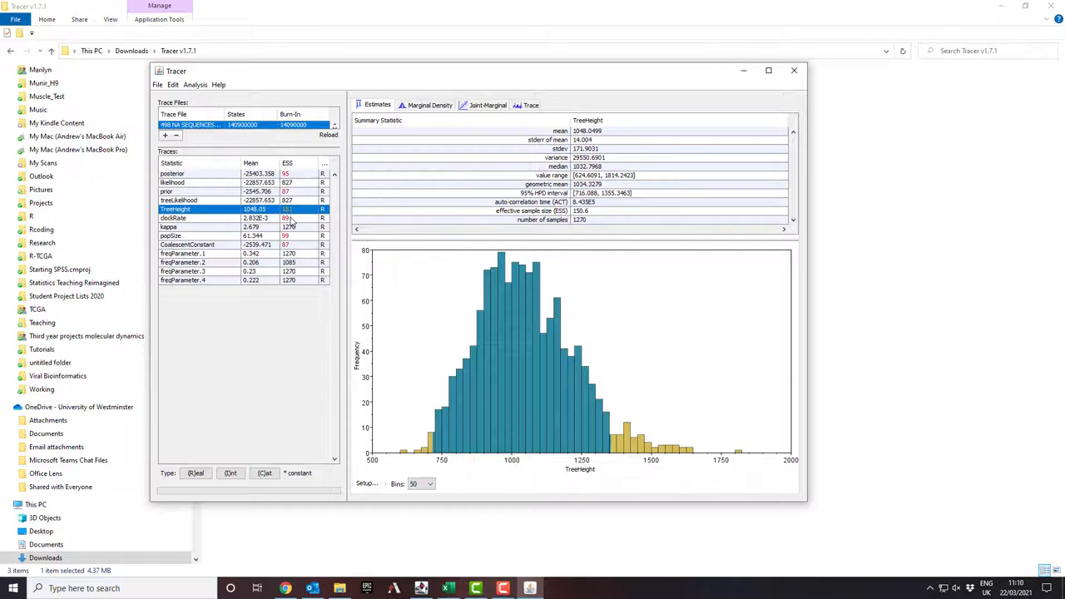
Step: Review the clockRate, popSize, CoalescentConstant and kappa histograms, then the prior and posterior
click(173, 218)
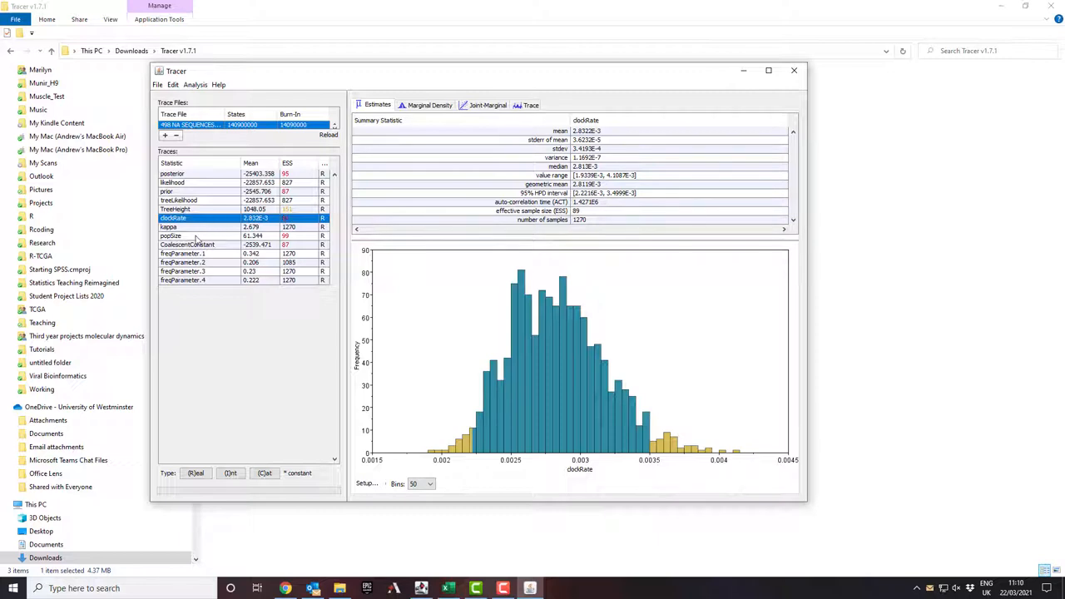
click(171, 236)
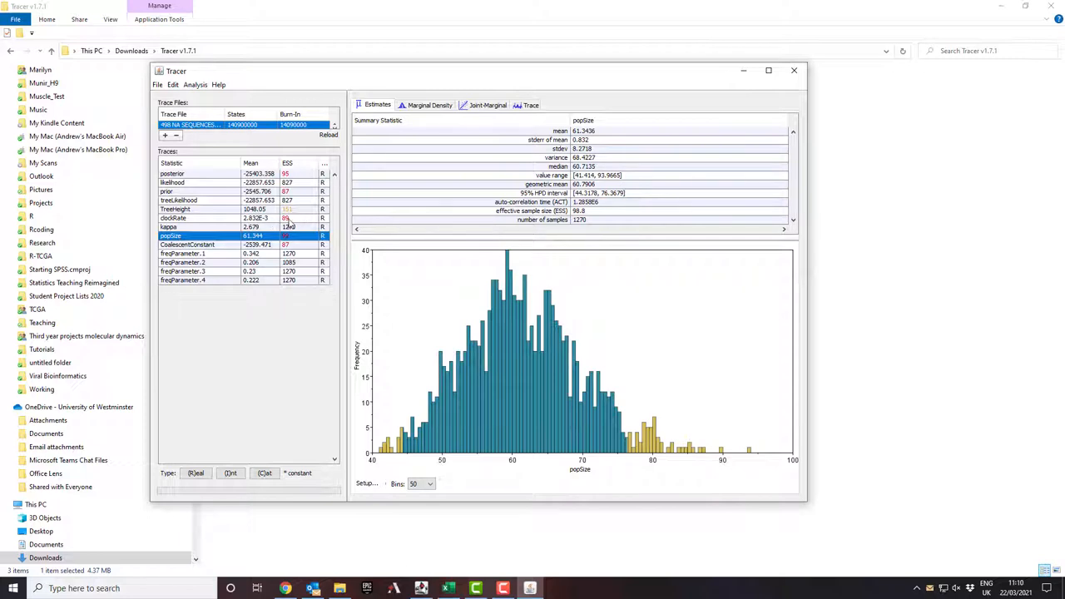
click(173, 218)
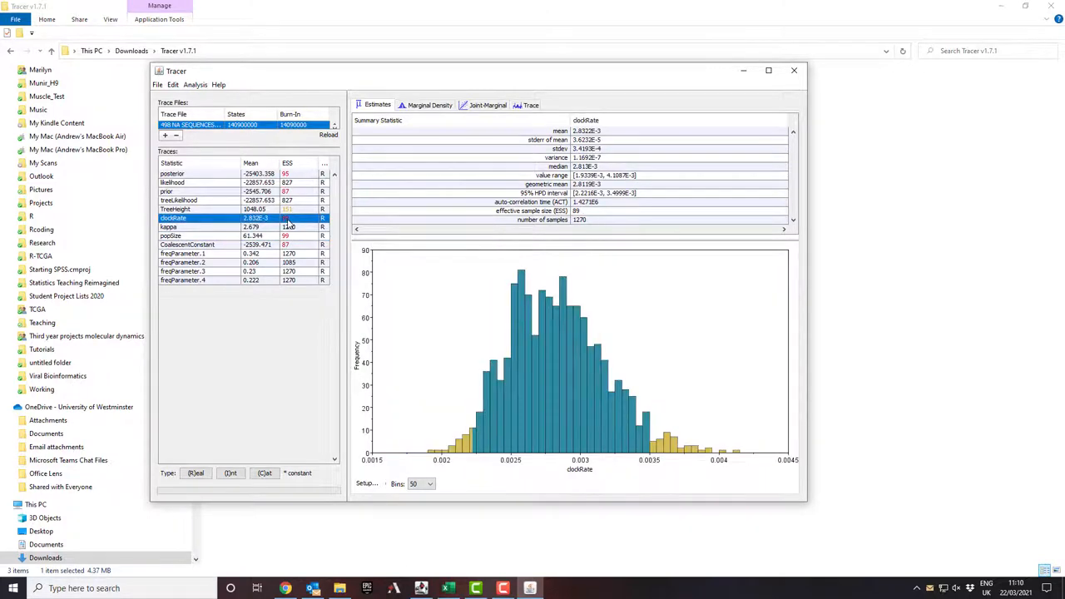
click(169, 236)
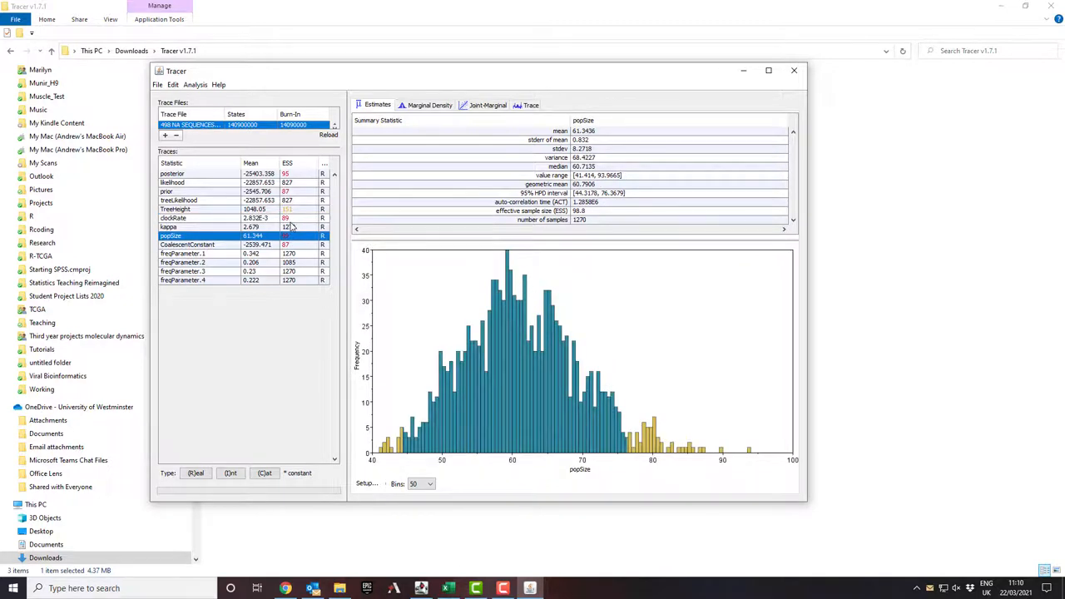
click(187, 244)
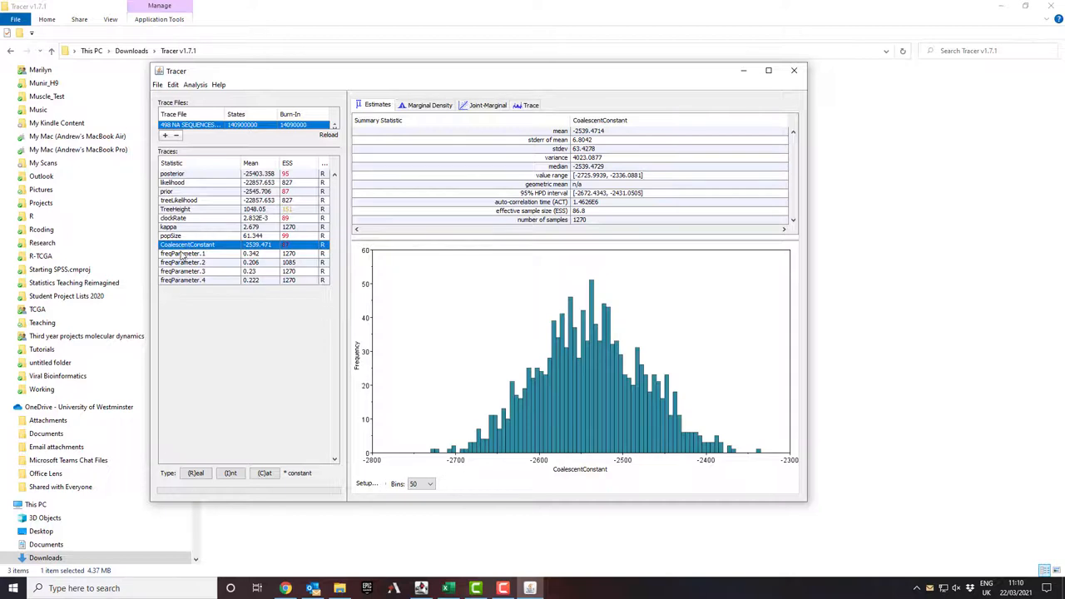
click(169, 226)
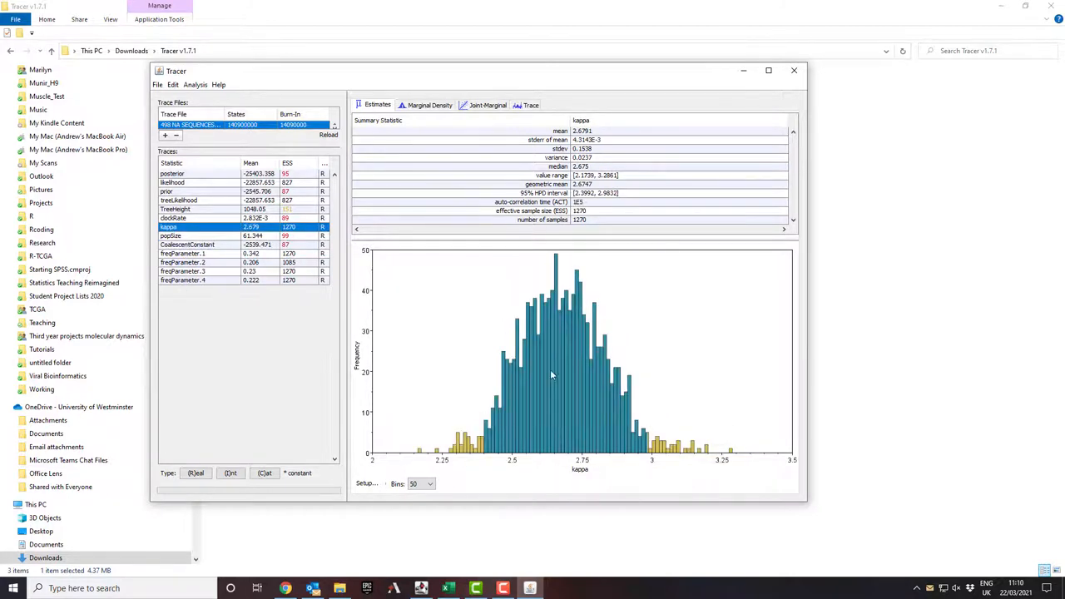
mouse_move(676, 418)
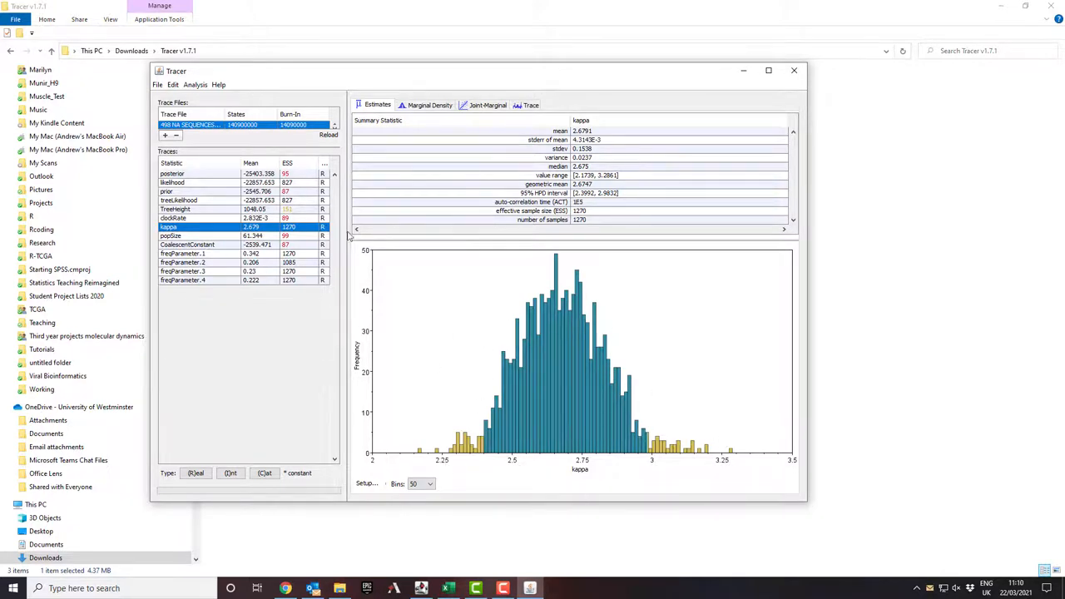
click(172, 218)
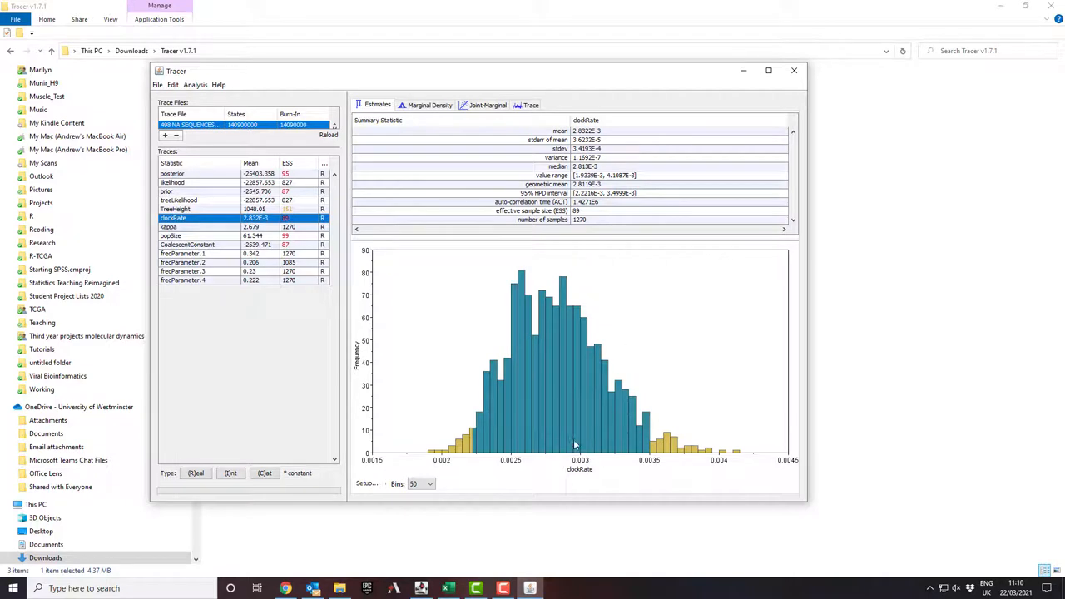
mouse_move(654, 407)
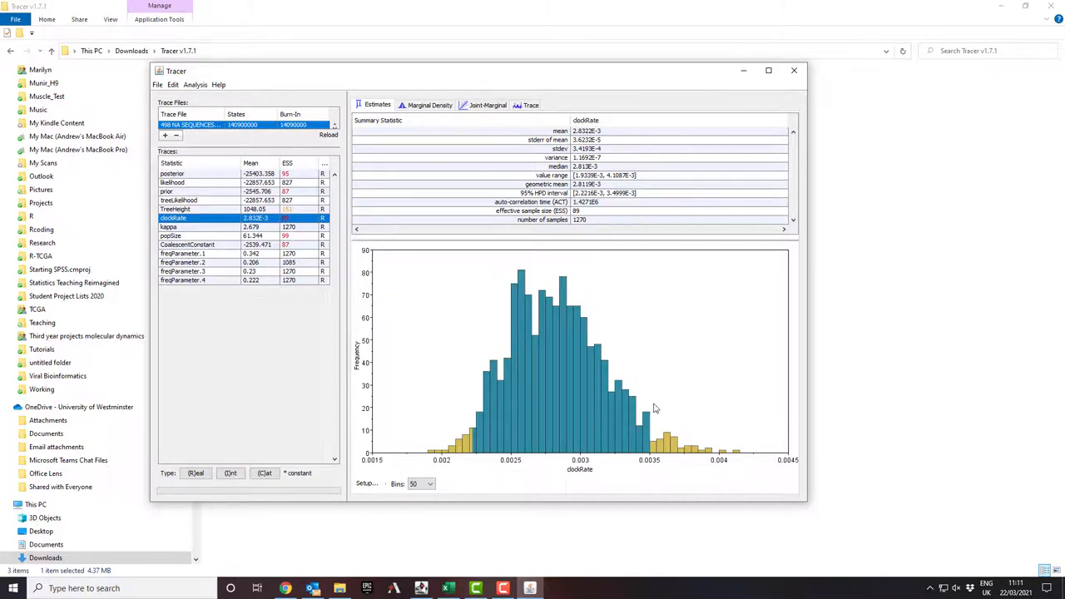
mouse_move(566, 372)
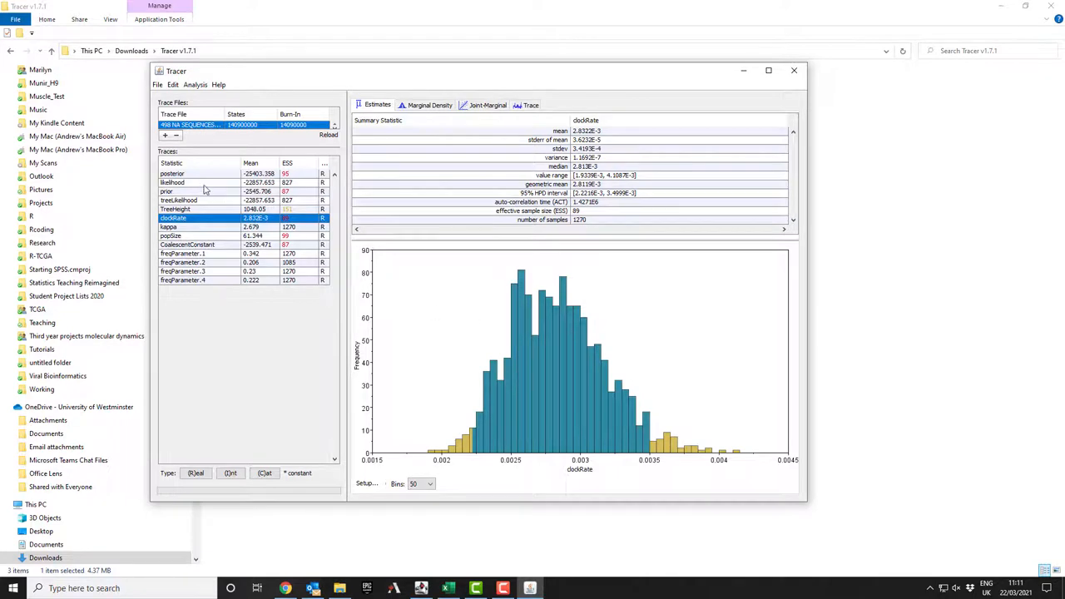
click(166, 191)
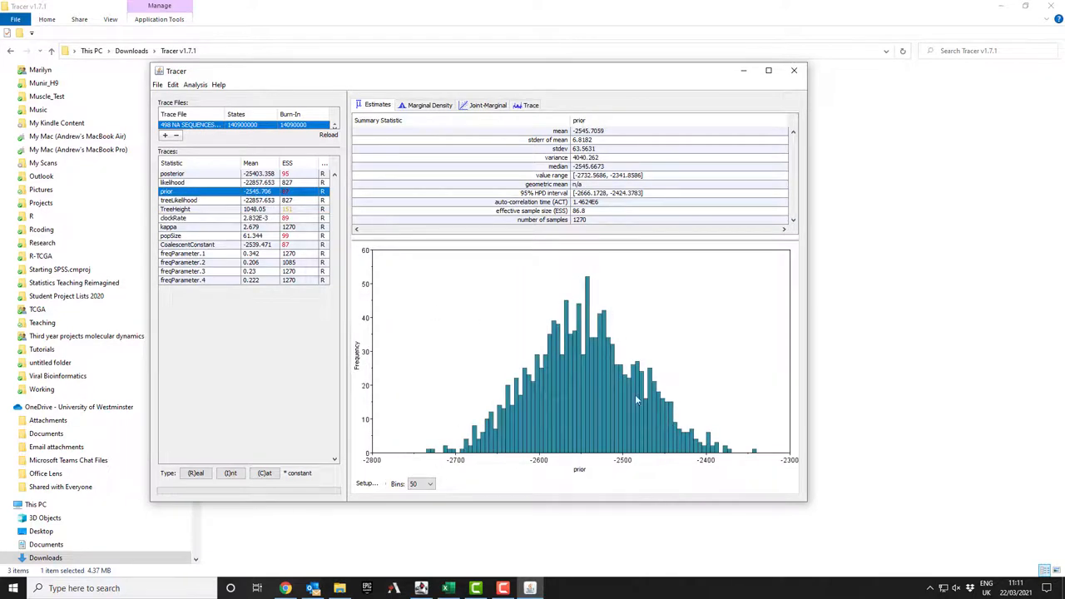
mouse_move(590, 426)
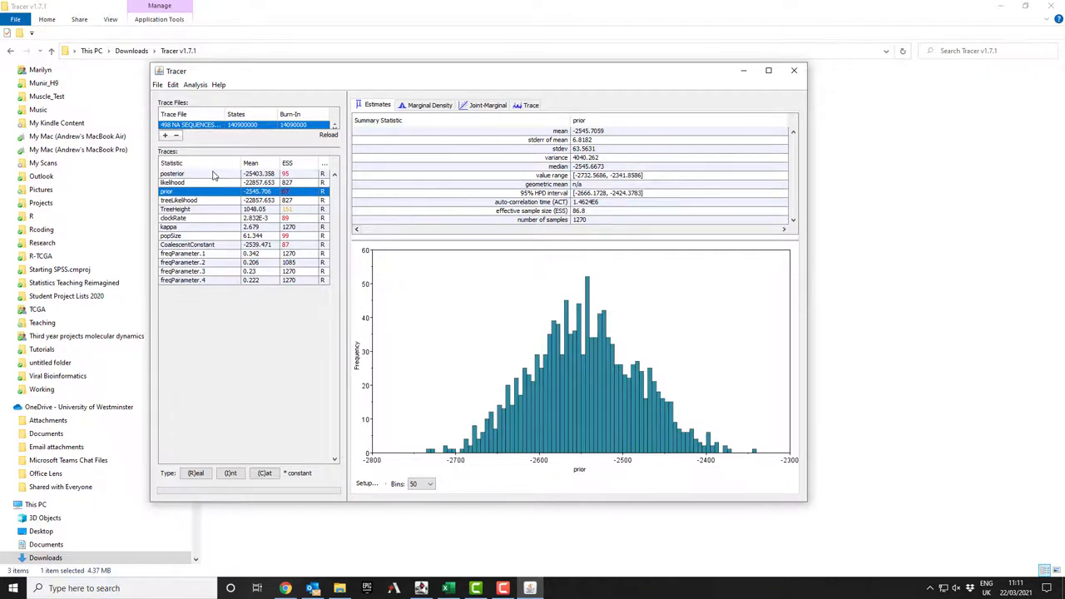
click(172, 173)
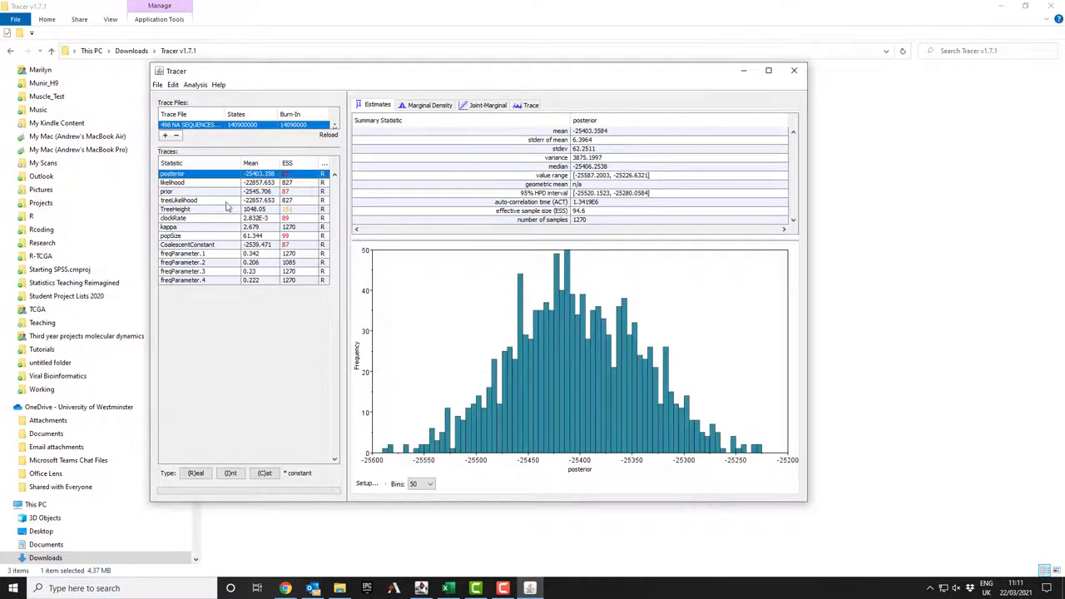
mouse_move(209, 204)
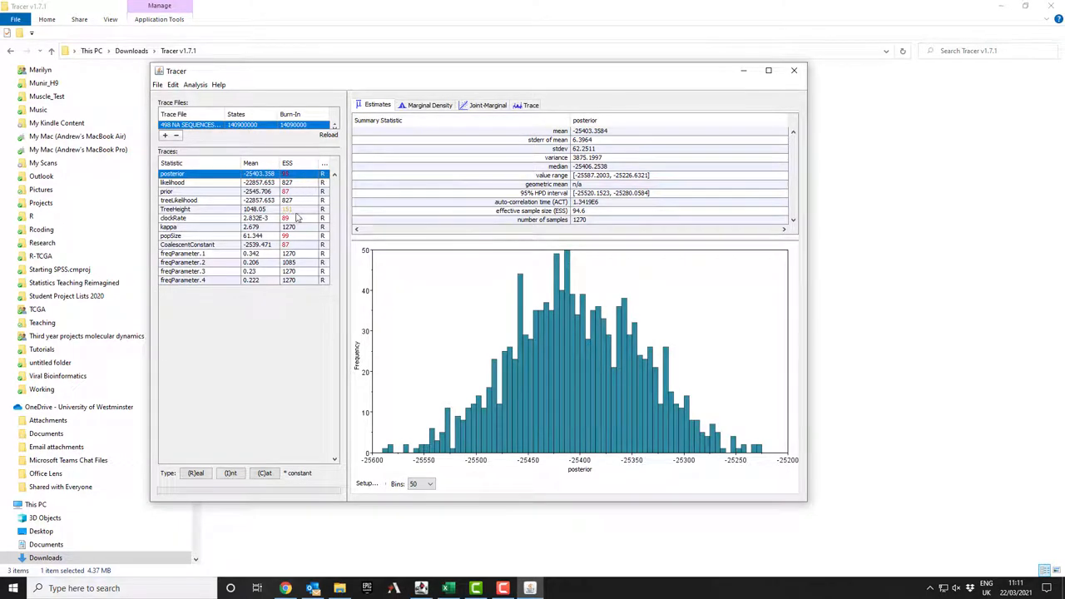
mouse_move(708, 164)
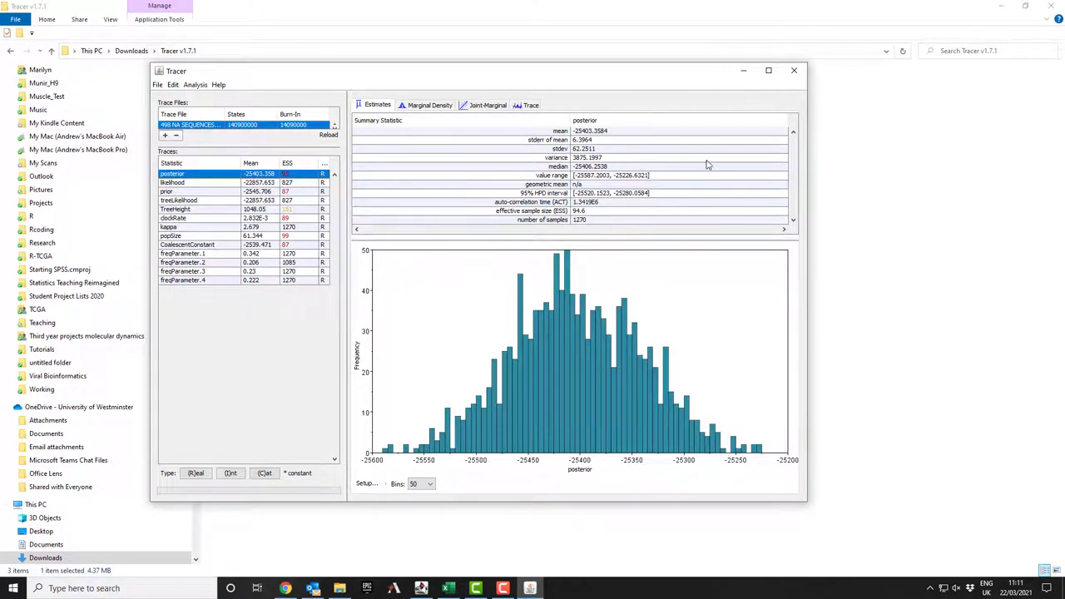
Step: Import '20121_3_1_NCBI_HA_H5N8_coding_aligned.log' as a second trace file
click(157, 84)
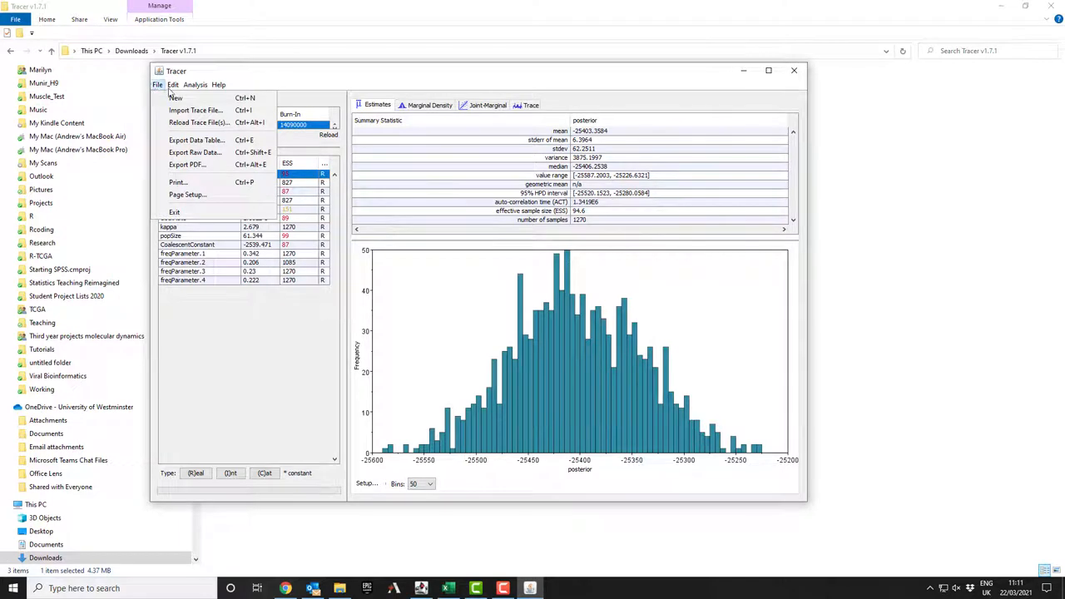
click(196, 110)
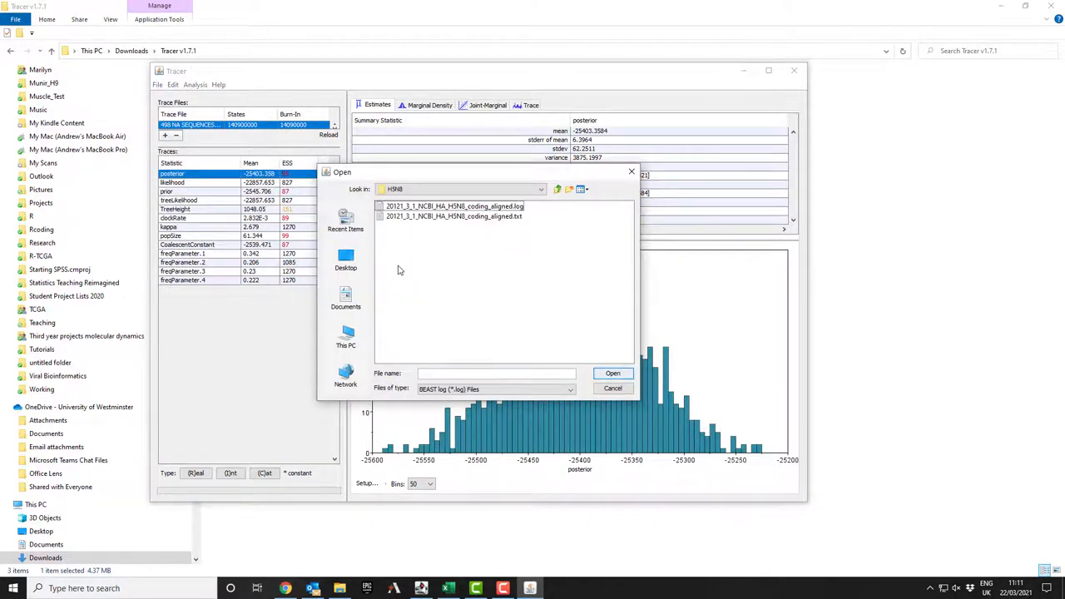
mouse_move(407, 238)
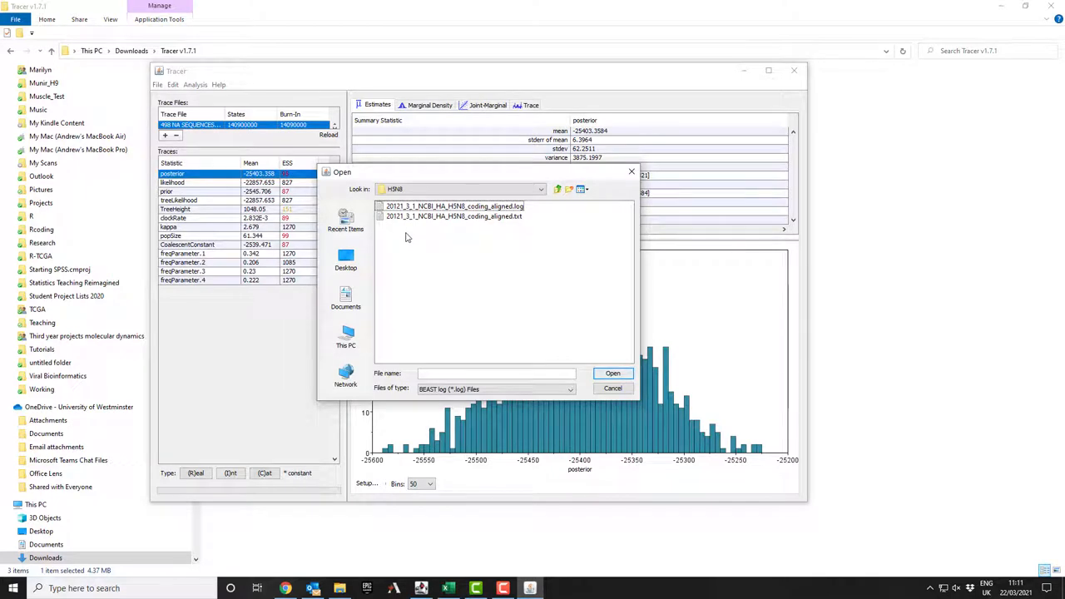
click(455, 205)
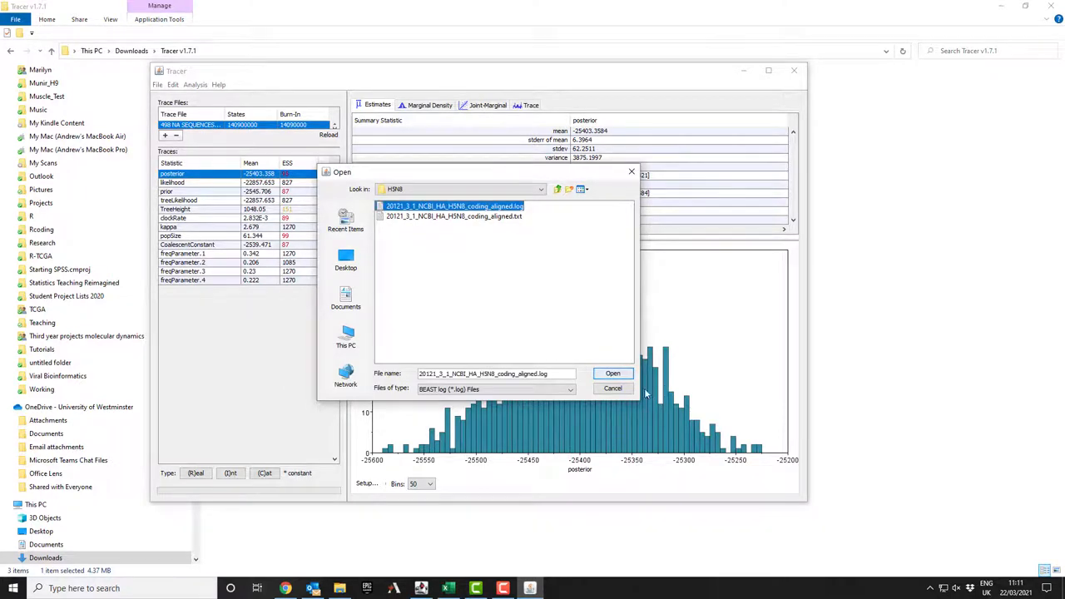
click(612, 373)
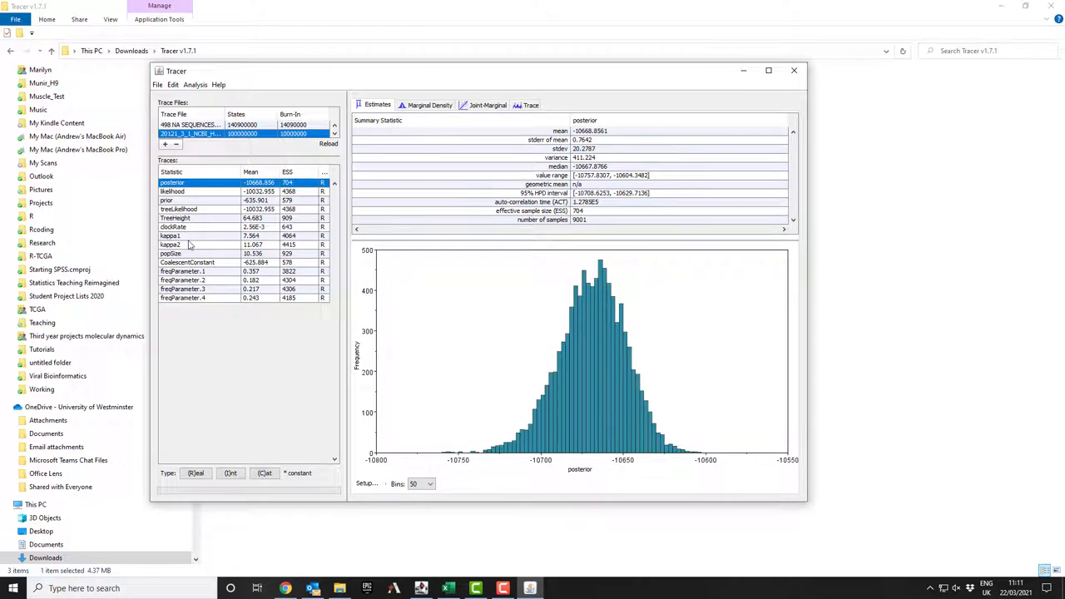
Step: Review the H5N8 log's kappa1, clockRate, popSize and TreeHeight histograms, ending on clockRate
click(170, 235)
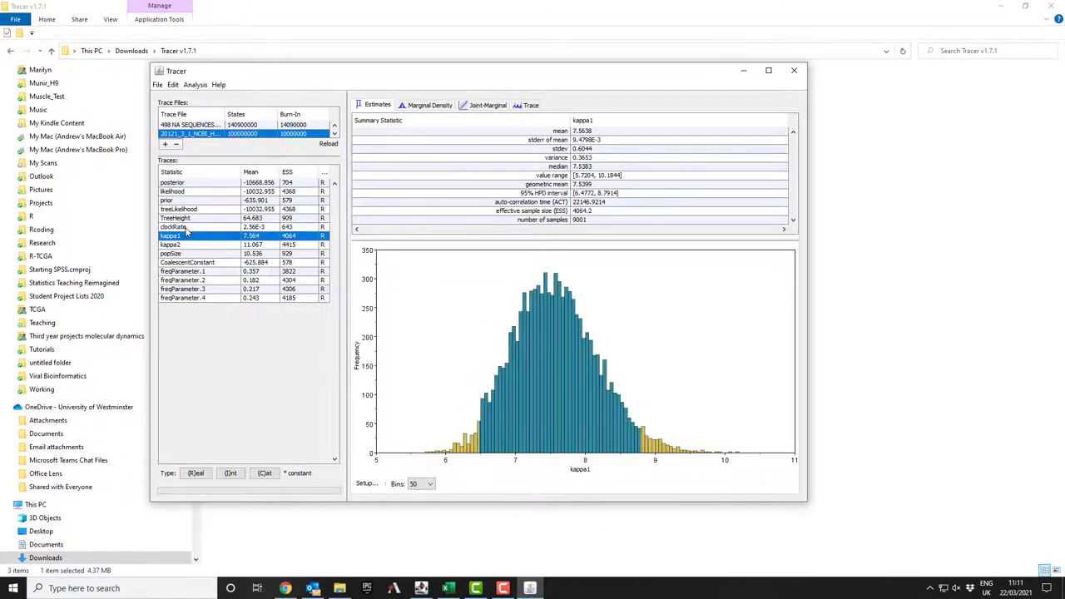
click(175, 227)
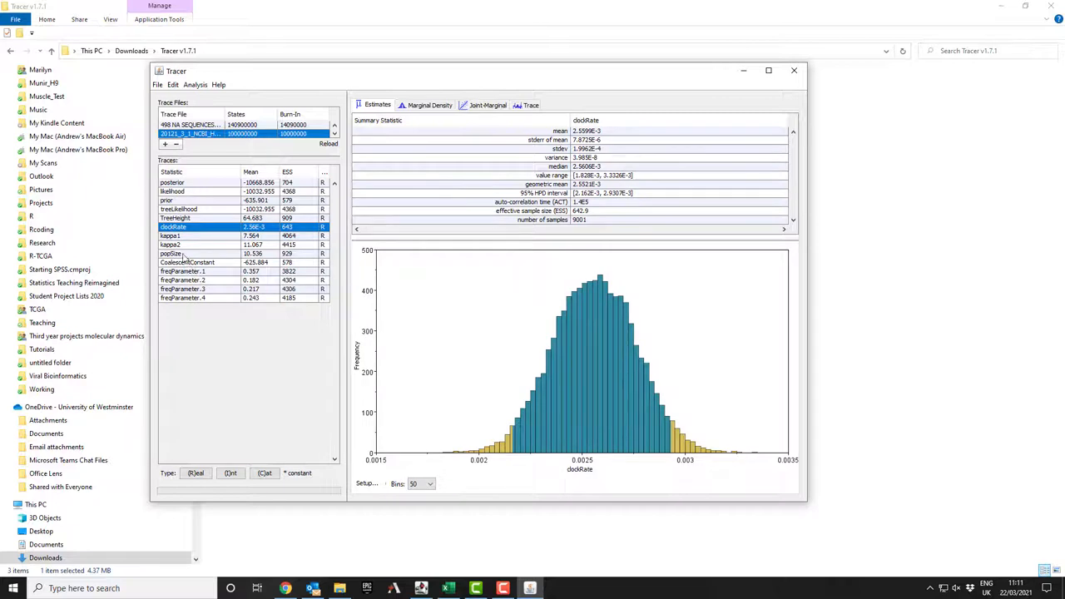
click(171, 253)
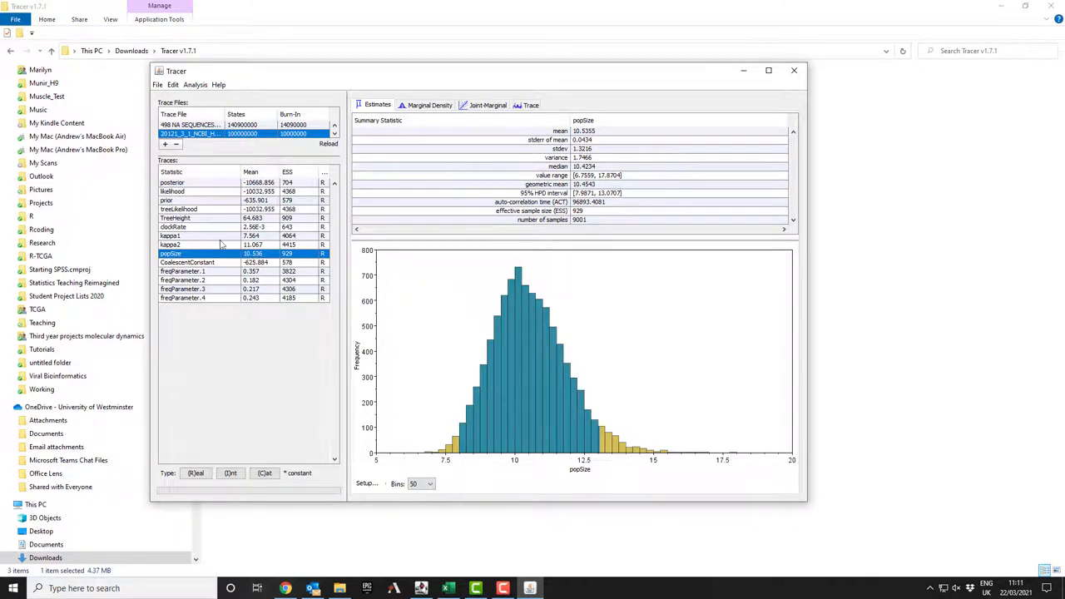
click(174, 218)
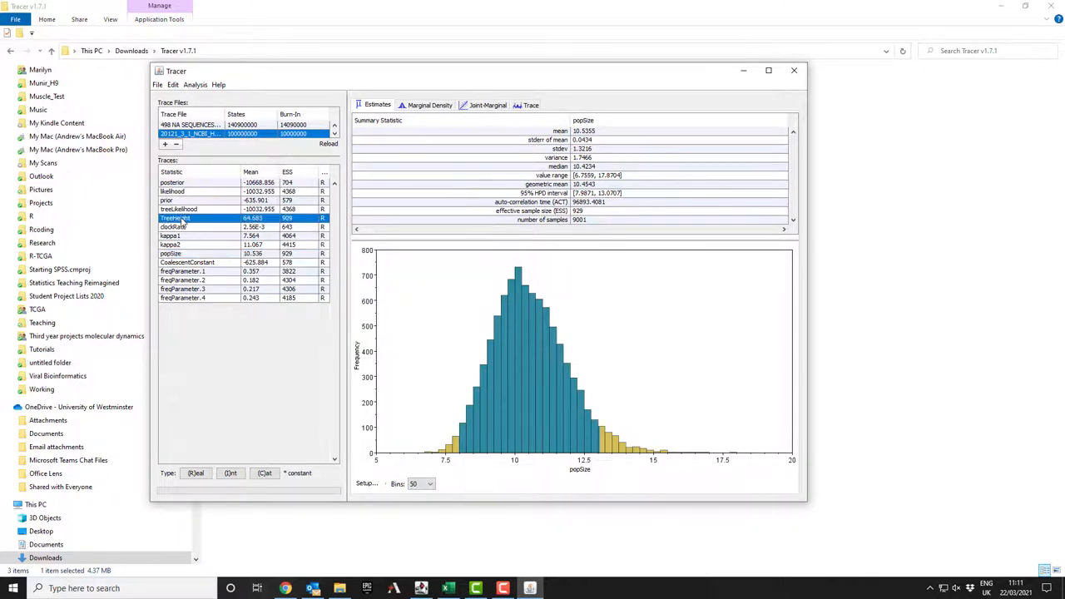
click(174, 218)
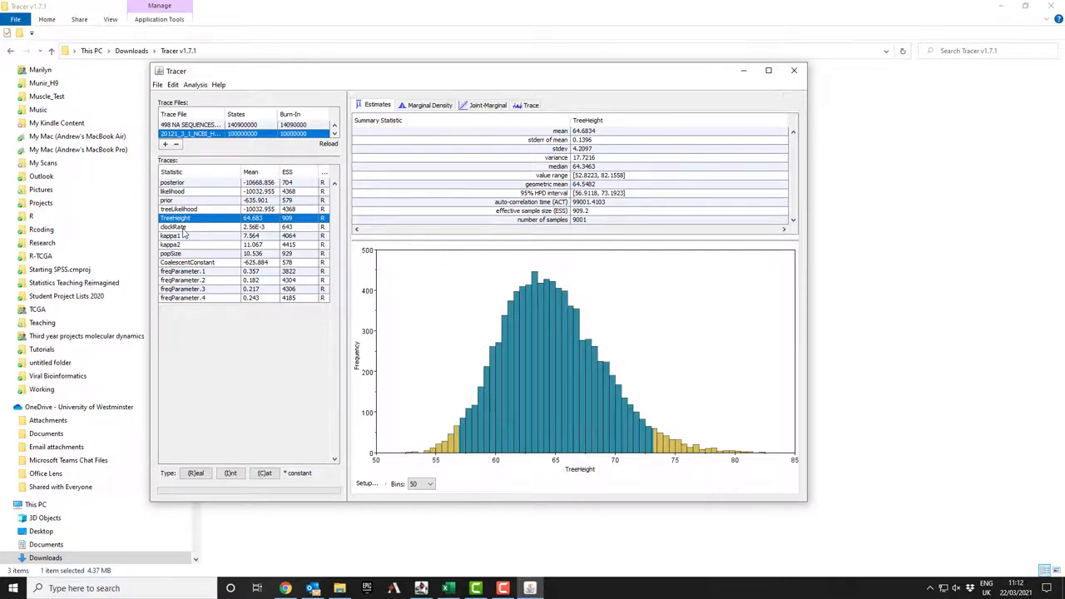
click(173, 226)
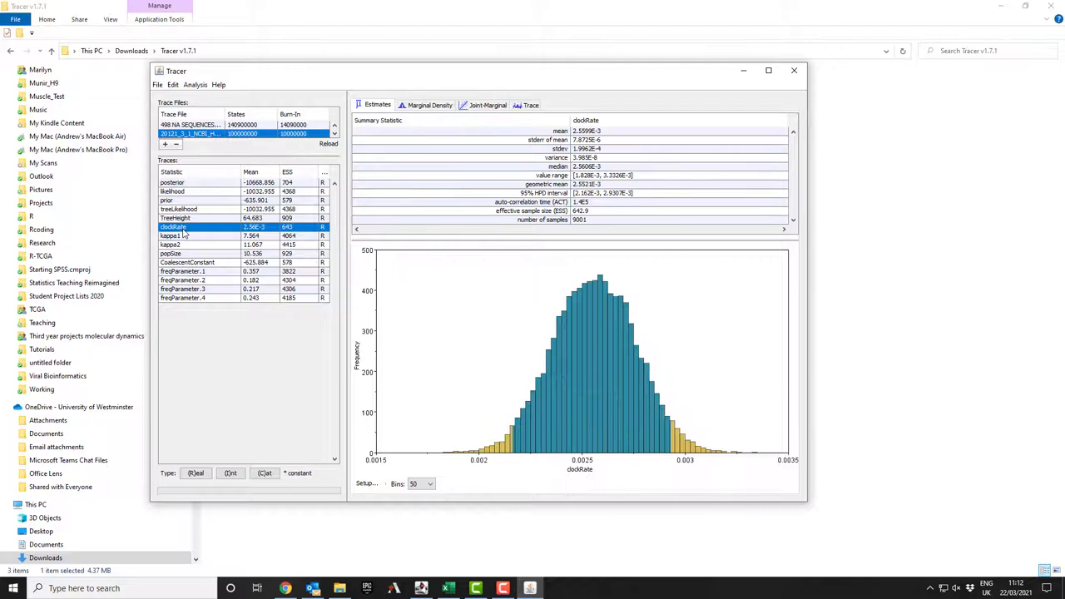
mouse_move(183, 233)
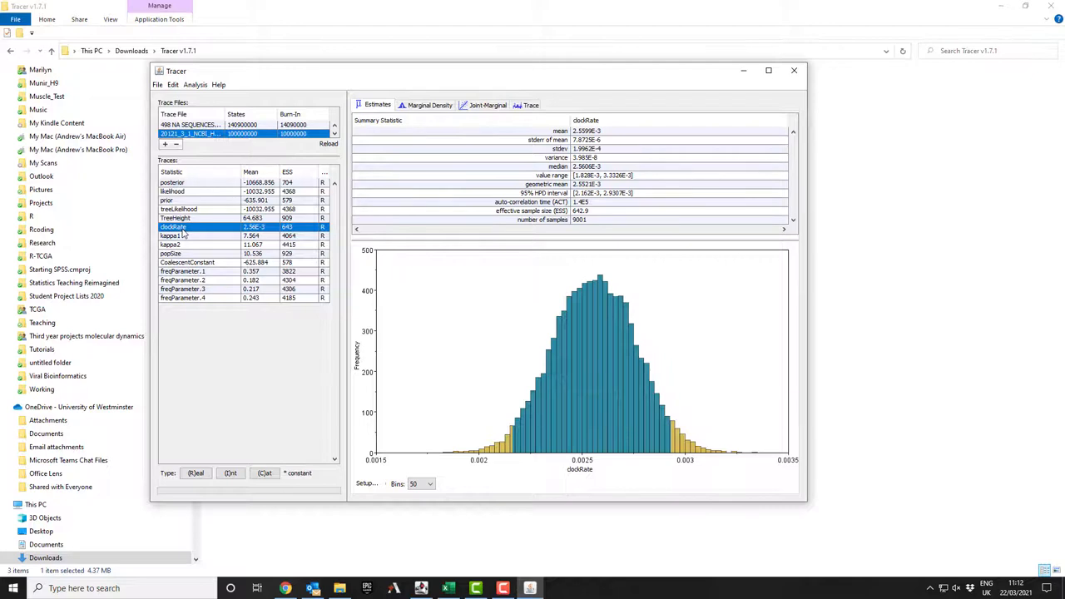
mouse_move(401, 285)
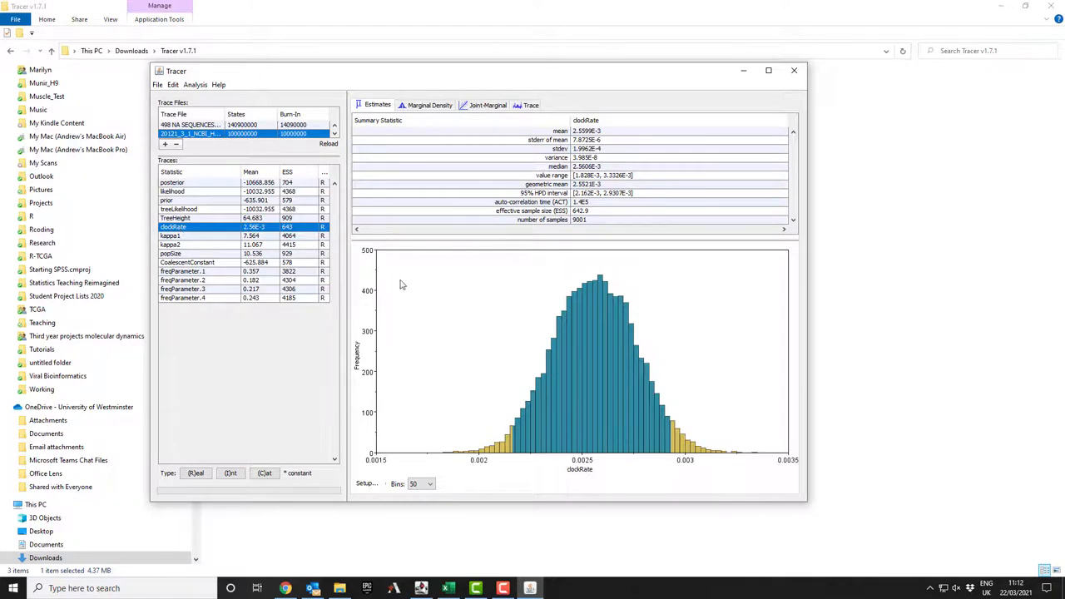
mouse_move(200, 262)
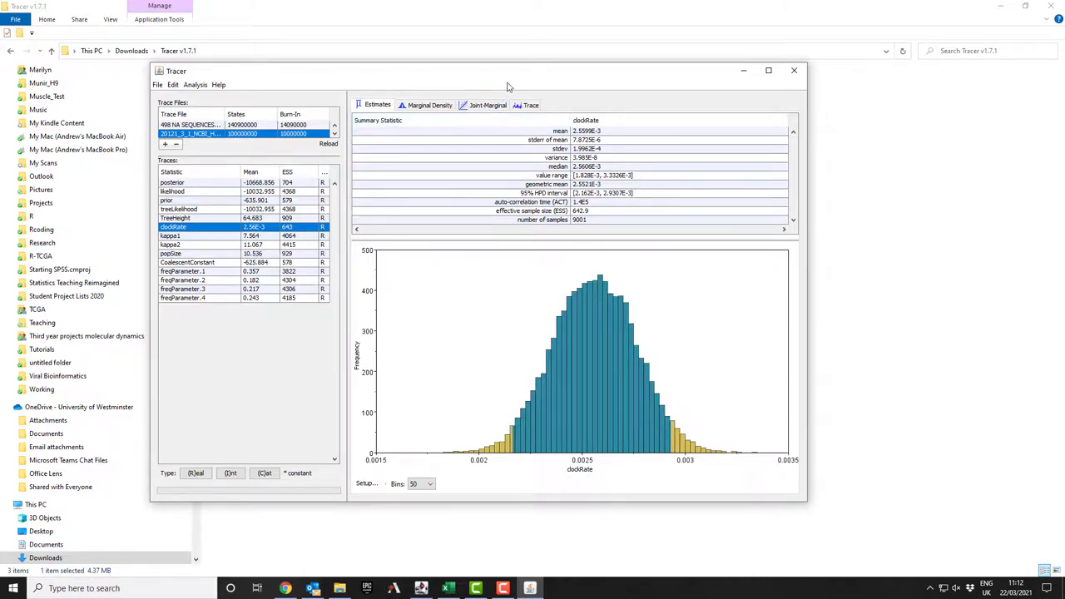
mouse_move(230, 76)
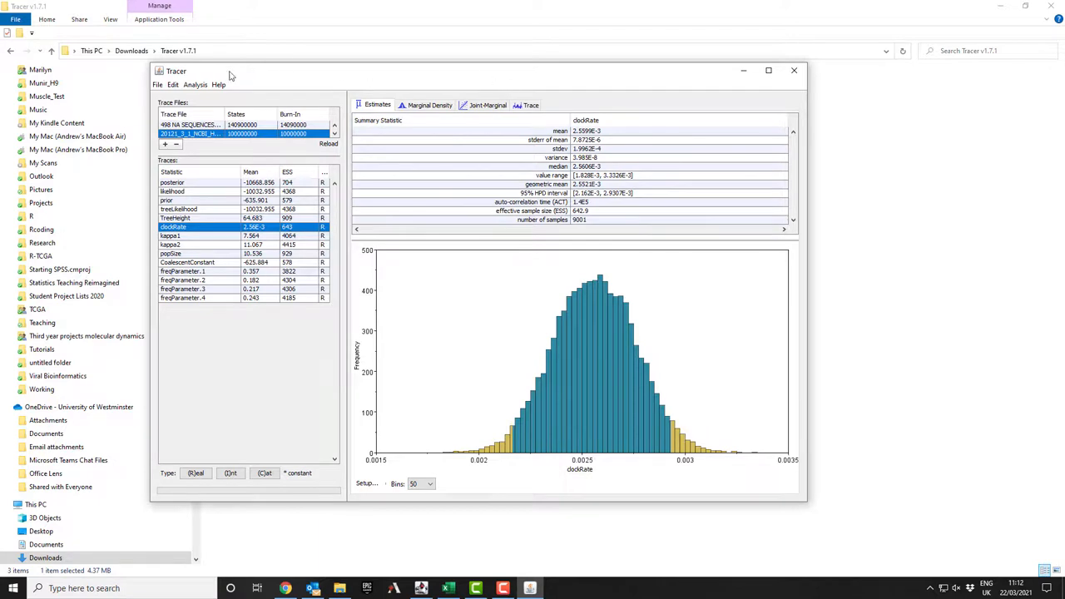
mouse_move(186, 339)
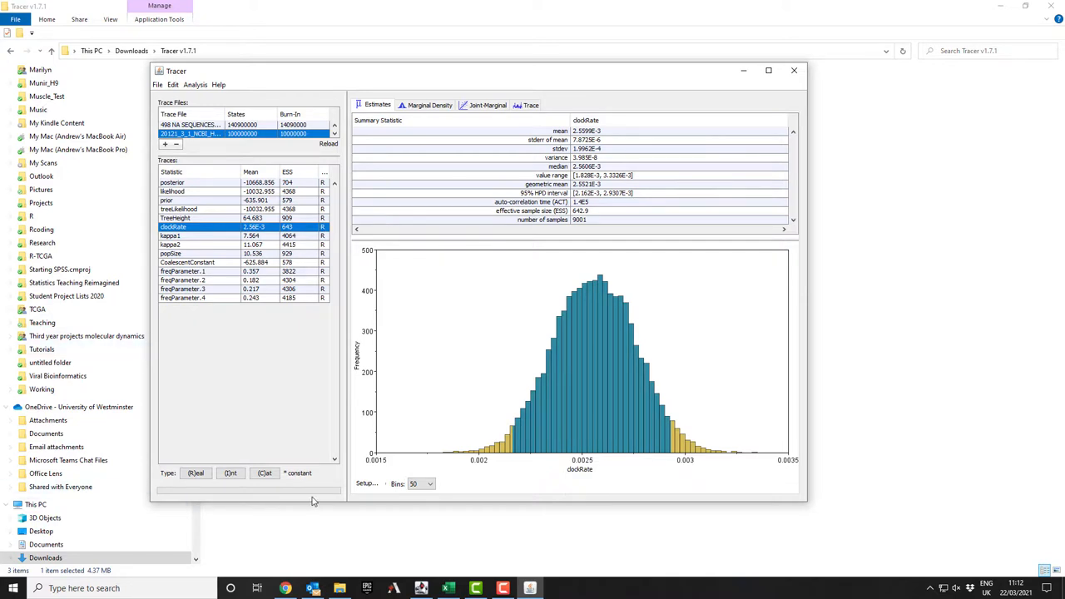
mouse_move(290, 335)
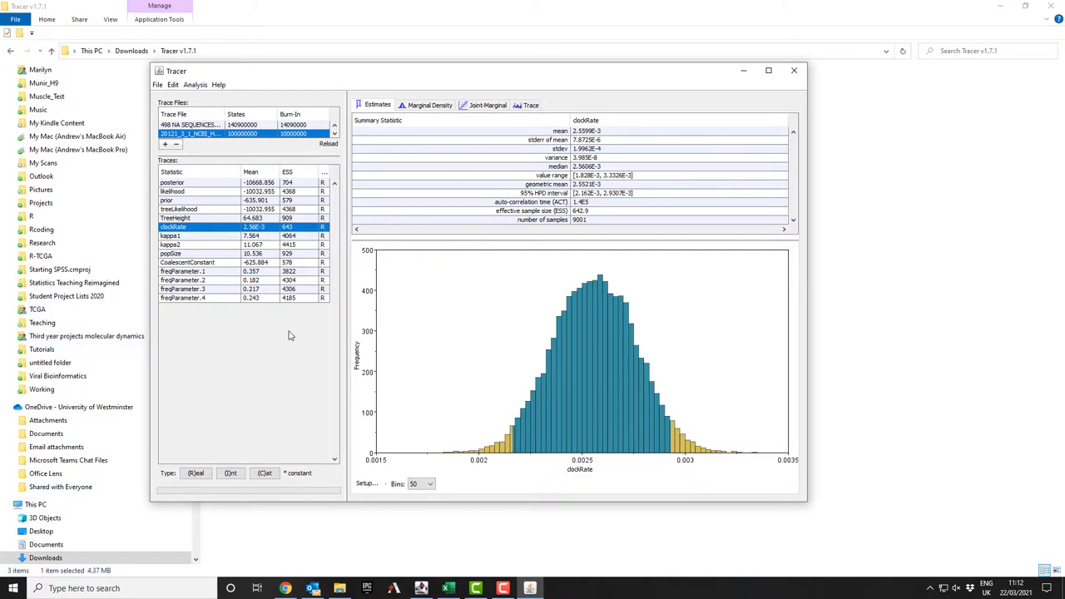